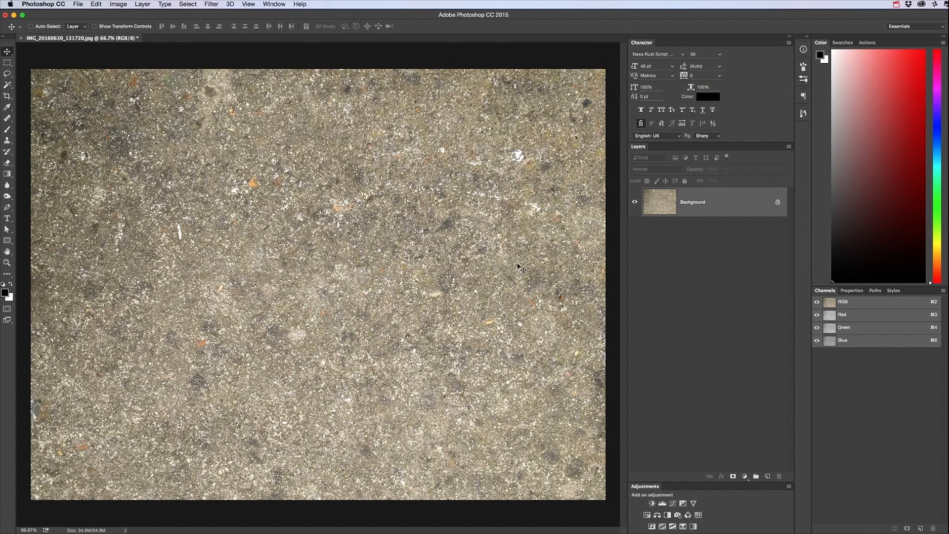
pyautogui.moveTo(504, 236)
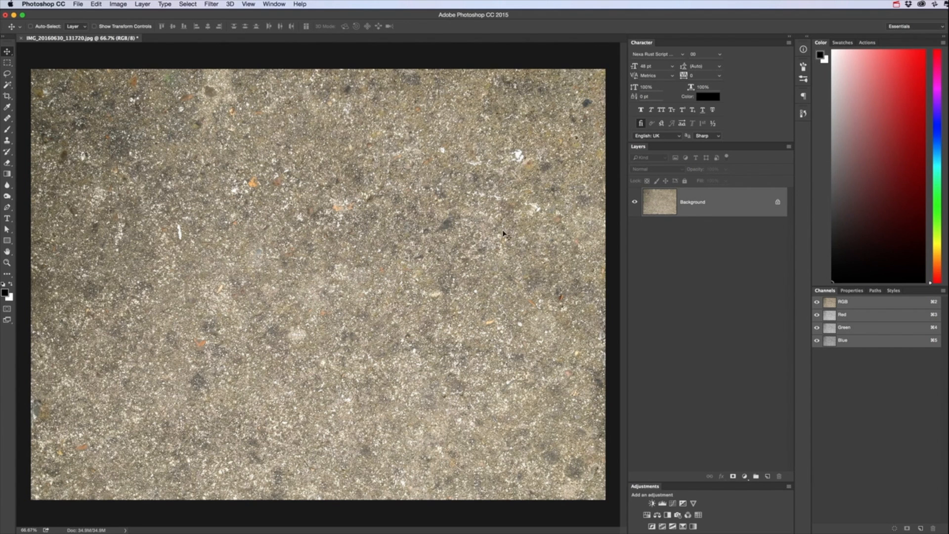
# Switch the stone texture photo to Grayscale mode via Image > Mode.
pyautogui.click(117, 4)
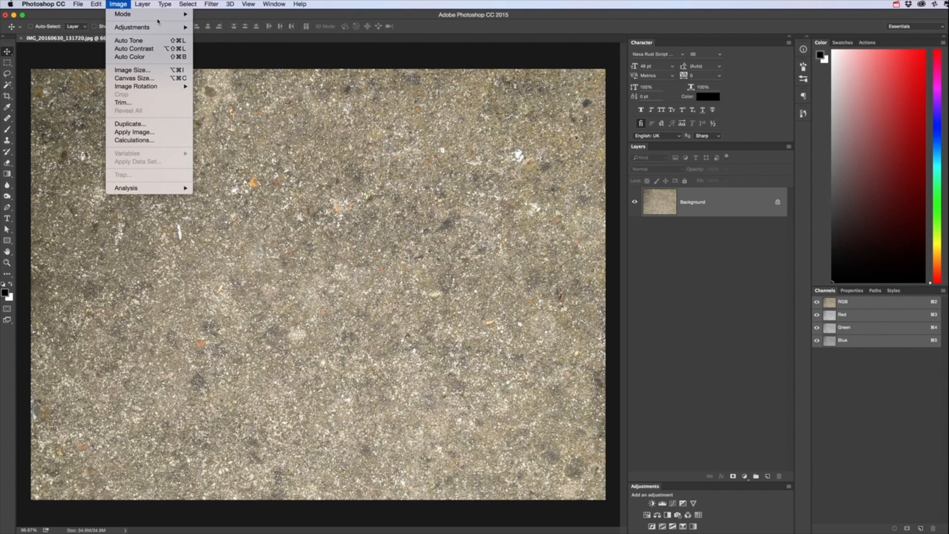
pyautogui.moveTo(122, 14)
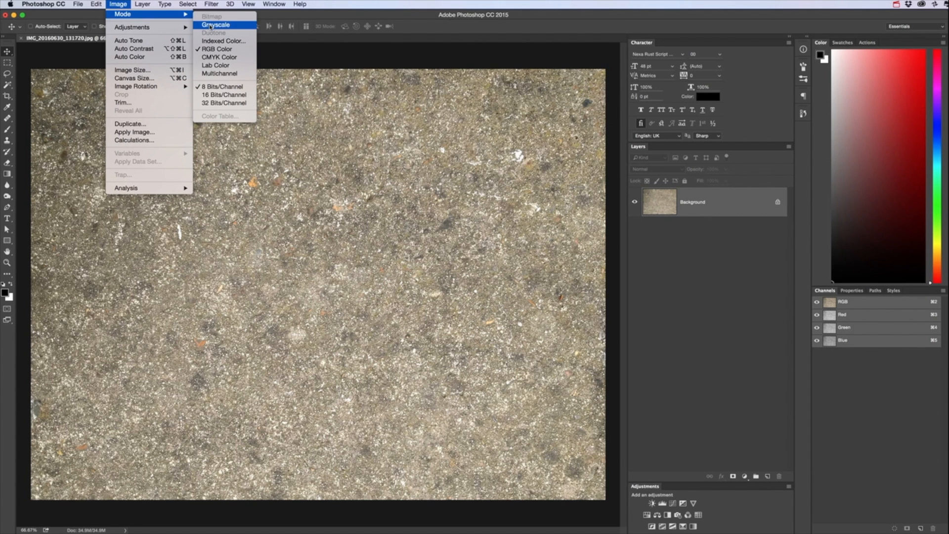
pyautogui.click(217, 23)
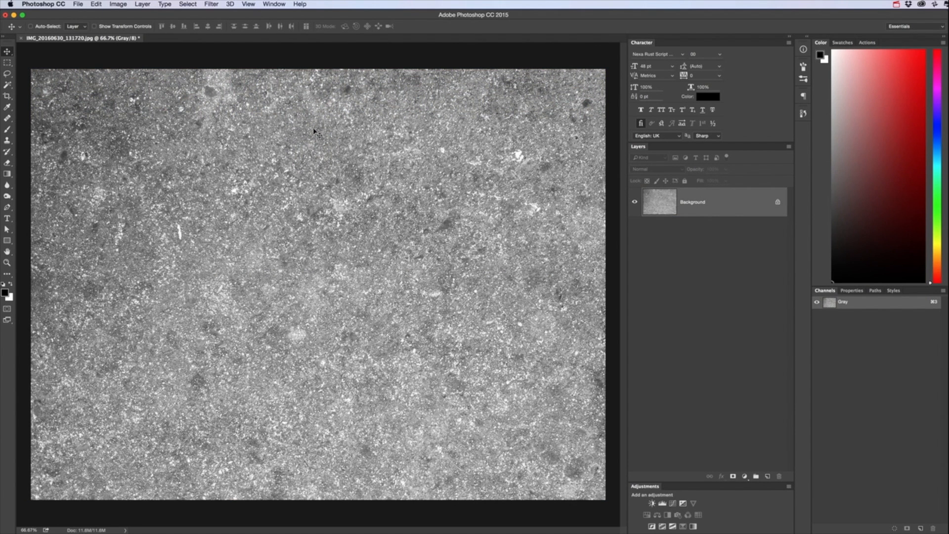
pyautogui.moveTo(143, 73)
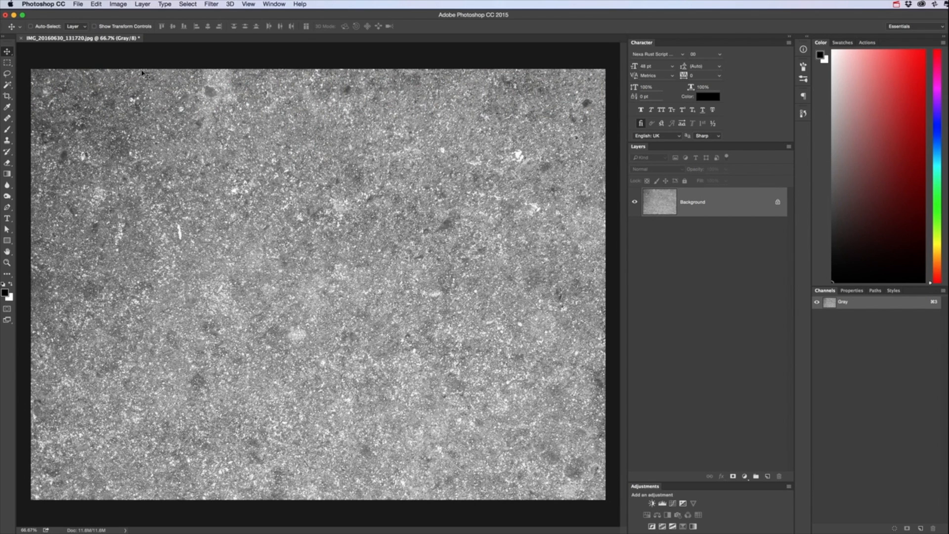
pyautogui.moveTo(157, 79)
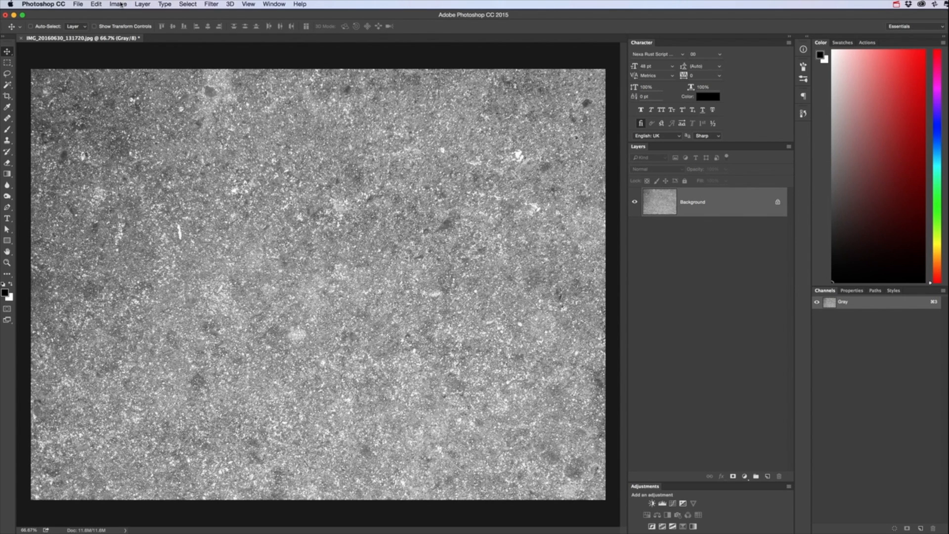
# Apply Levels, pulling the black and white input sliders inward for high-contrast specks.
pyautogui.click(116, 3)
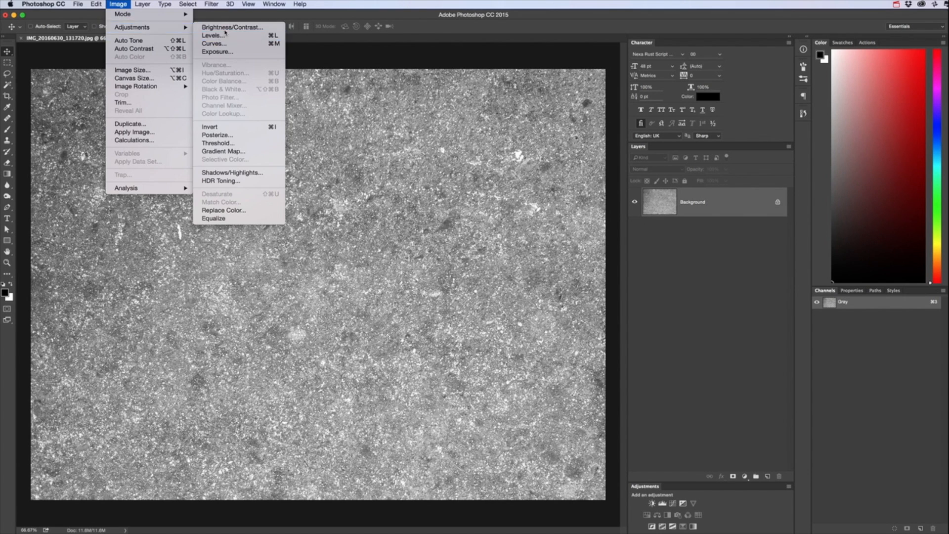
pyautogui.click(213, 35)
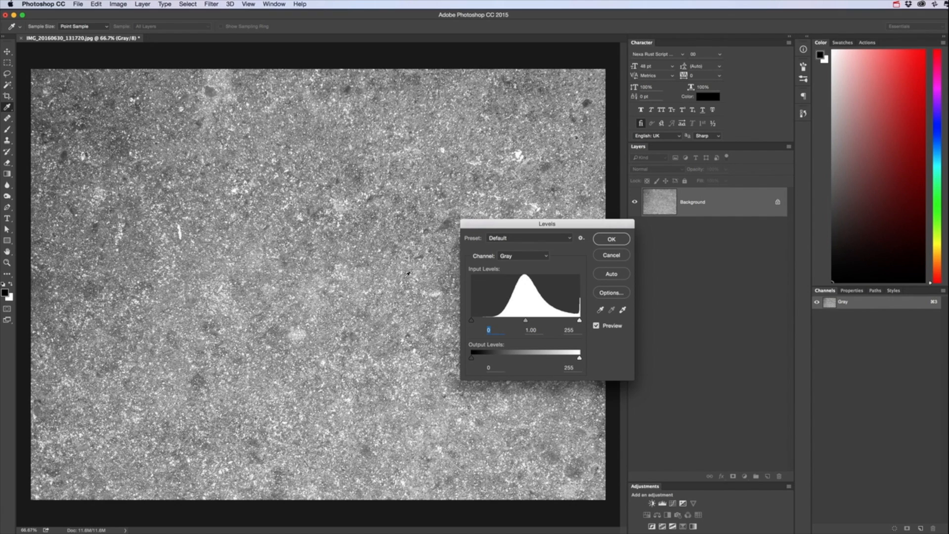
pyautogui.moveTo(578, 320); pyautogui.dragTo(556, 319)
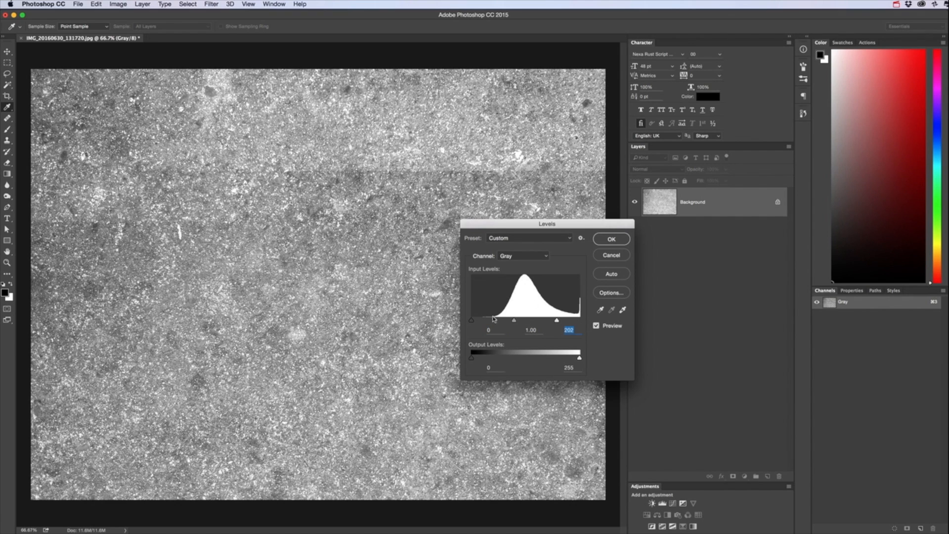
pyautogui.moveTo(471, 320); pyautogui.dragTo(514, 321)
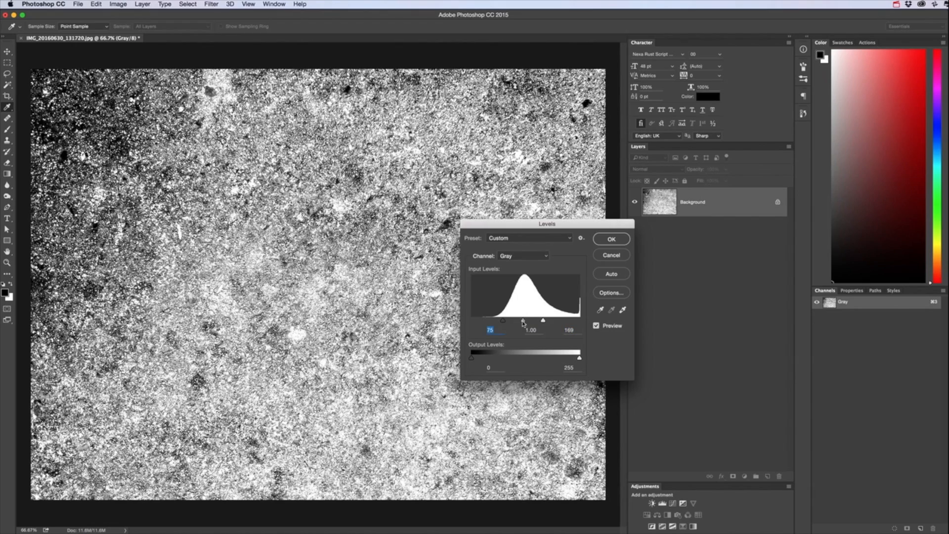
pyautogui.moveTo(524, 319); pyautogui.dragTo(544, 320)
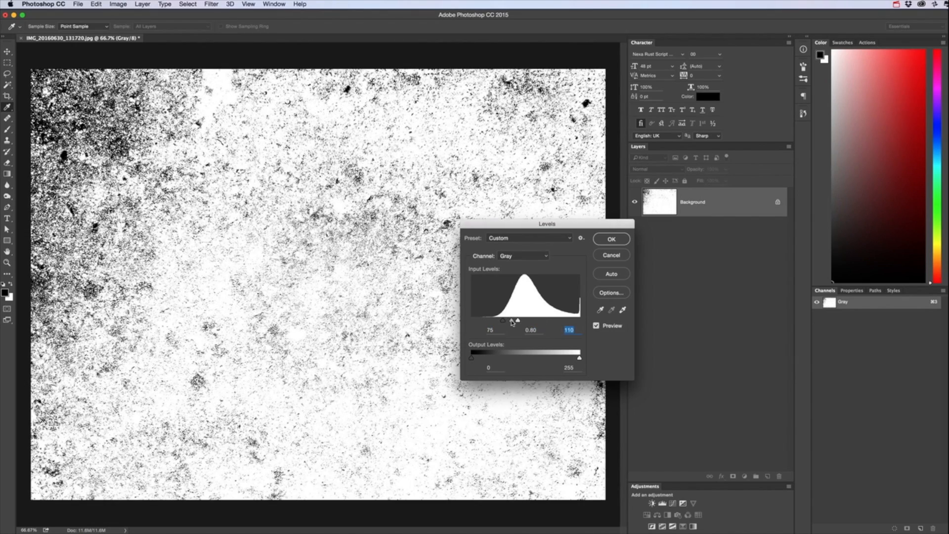
pyautogui.moveTo(513, 320); pyautogui.dragTo(516, 320)
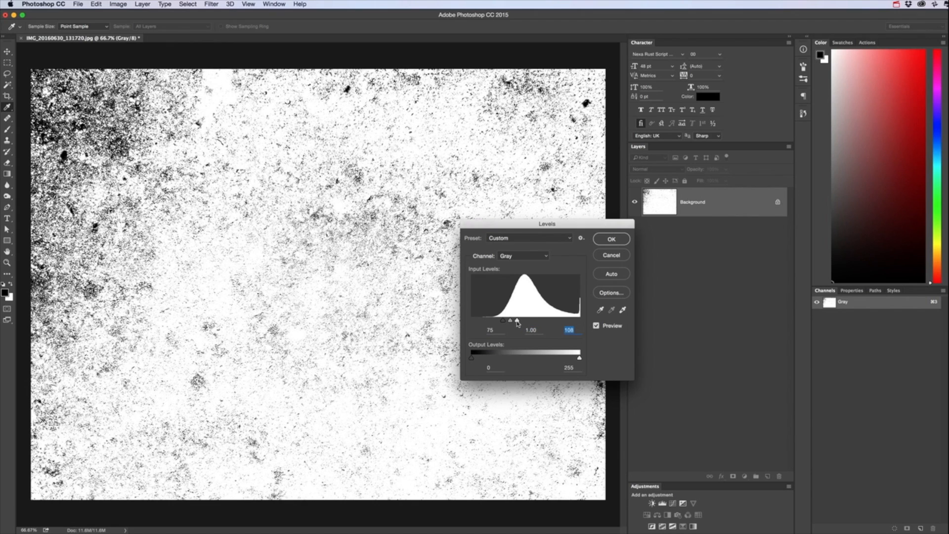
# Fine-tune the midtone and black/white points, recovering dark detail, and confirm the Levels adjustment.
pyautogui.moveTo(517, 320); pyautogui.dragTo(522, 321)
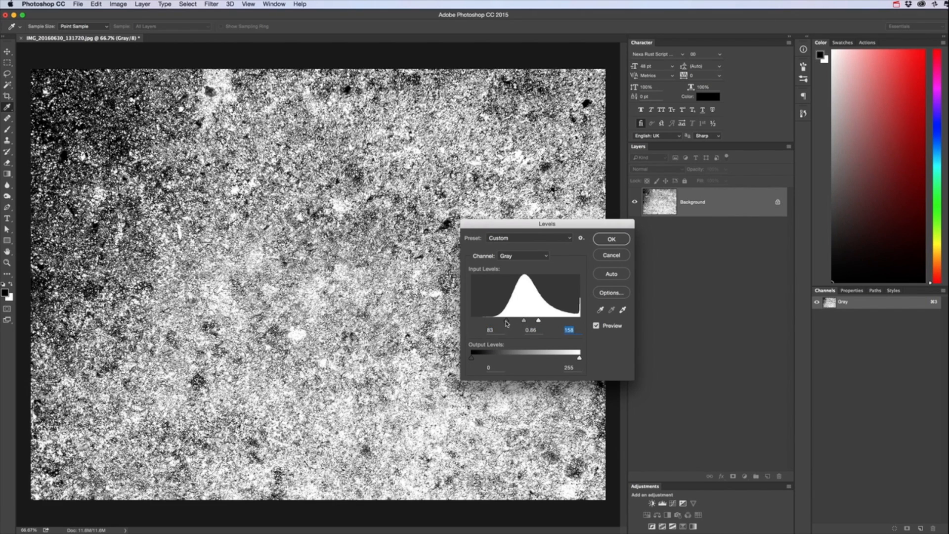
pyautogui.write('100')
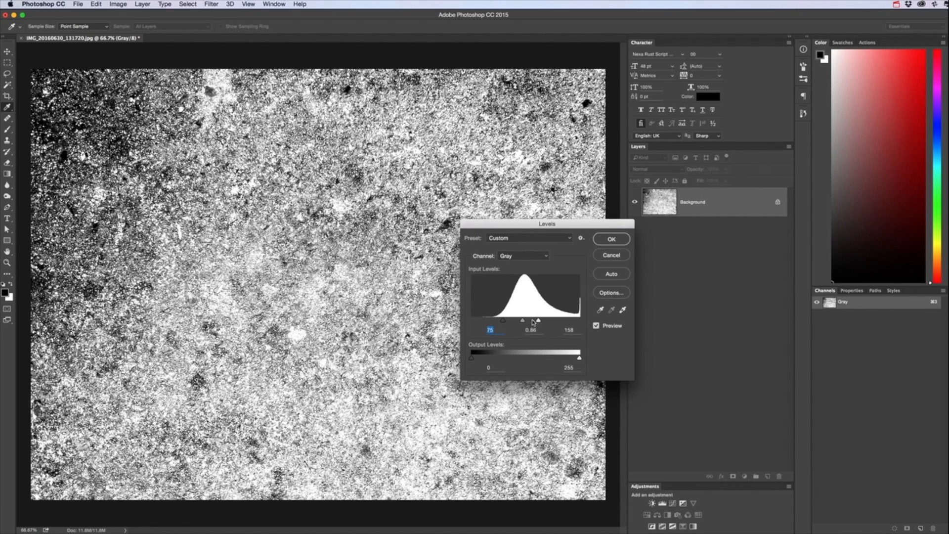
pyautogui.moveTo(536, 320); pyautogui.dragTo(516, 320)
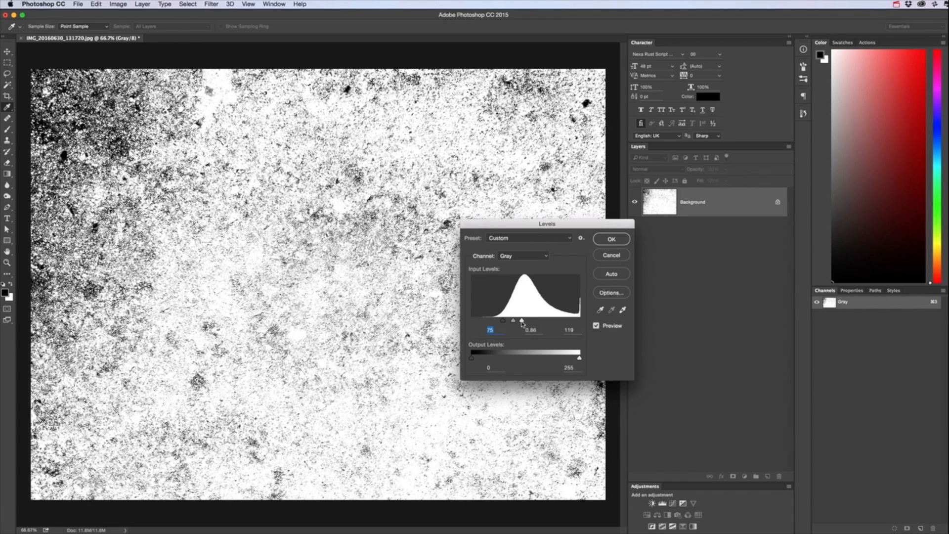
pyautogui.click(565, 330)
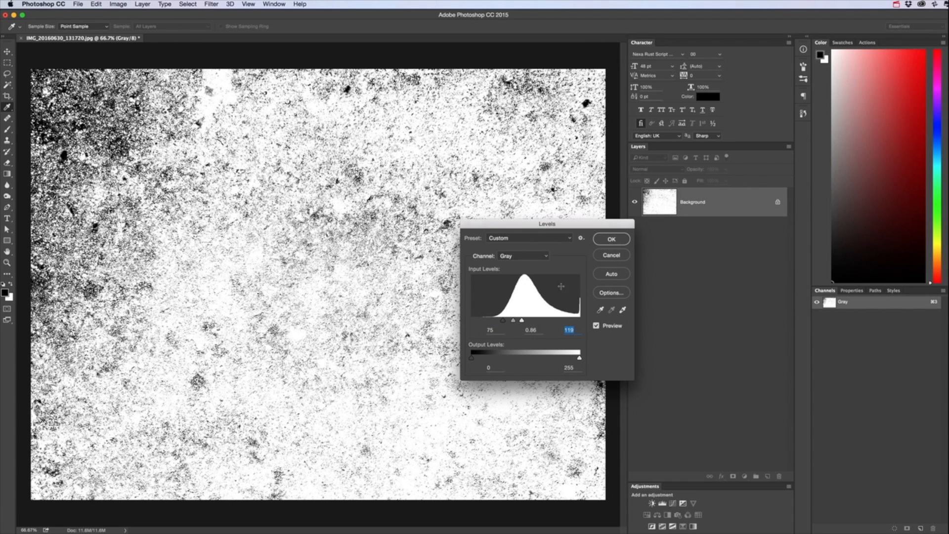
pyautogui.moveTo(502, 319); pyautogui.dragTo(506, 319)
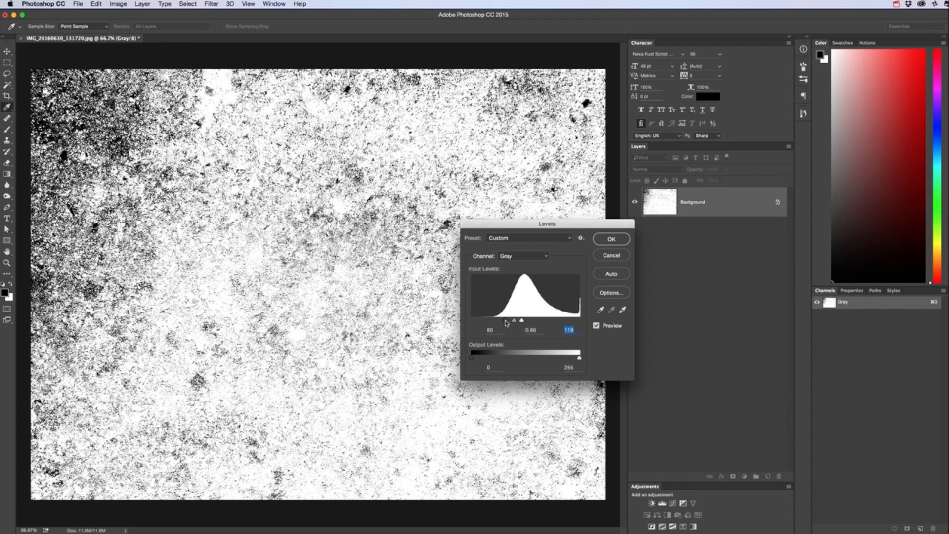
pyautogui.click(611, 238)
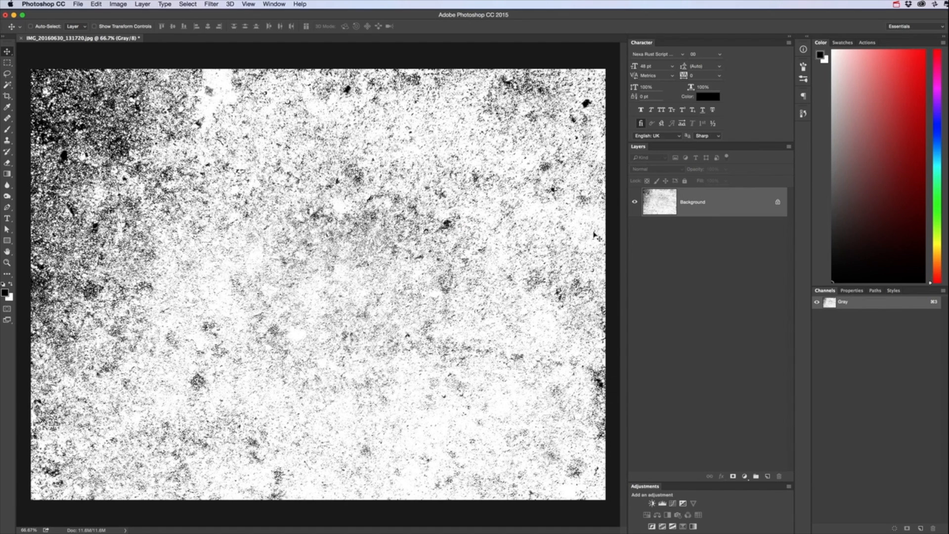
pyautogui.moveTo(591, 237)
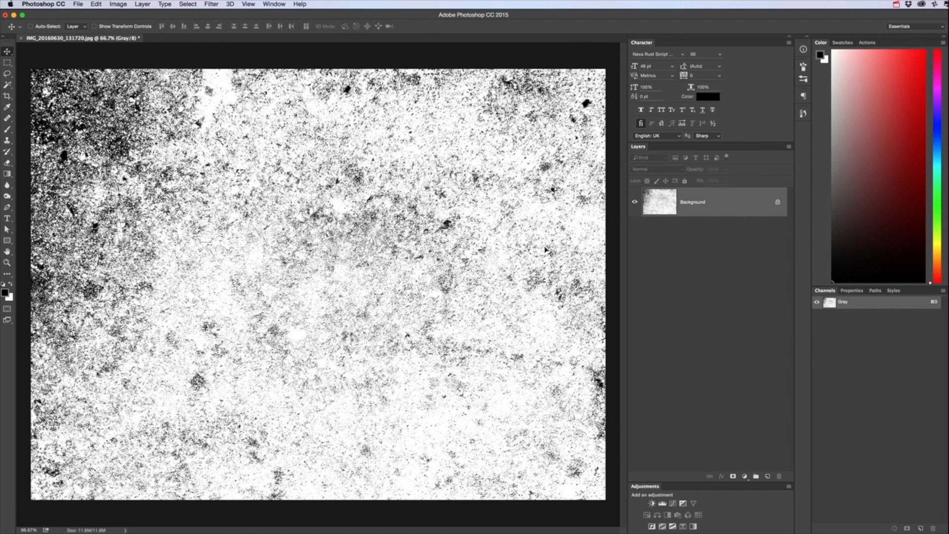
pyautogui.moveTo(546, 249)
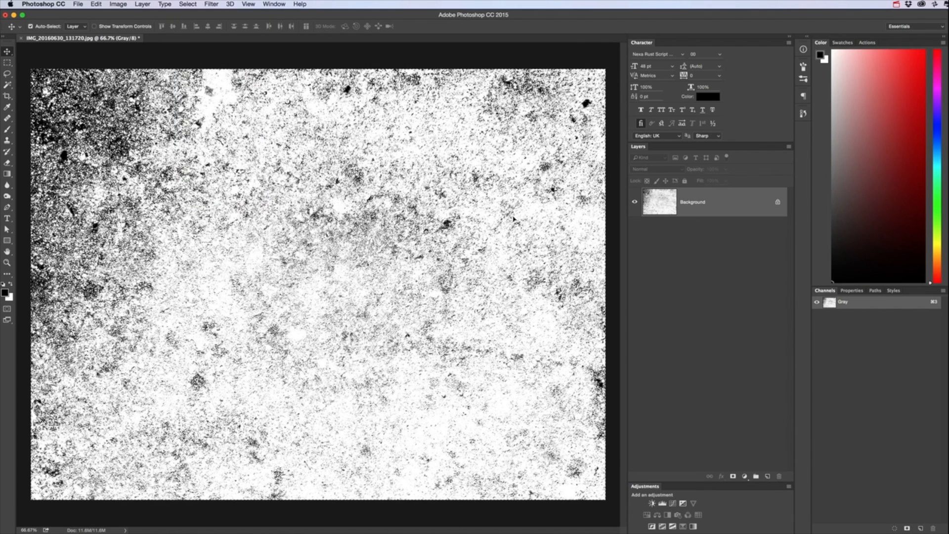
# Start turning the locked Background into a regular layer.
pyautogui.click(98, 5)
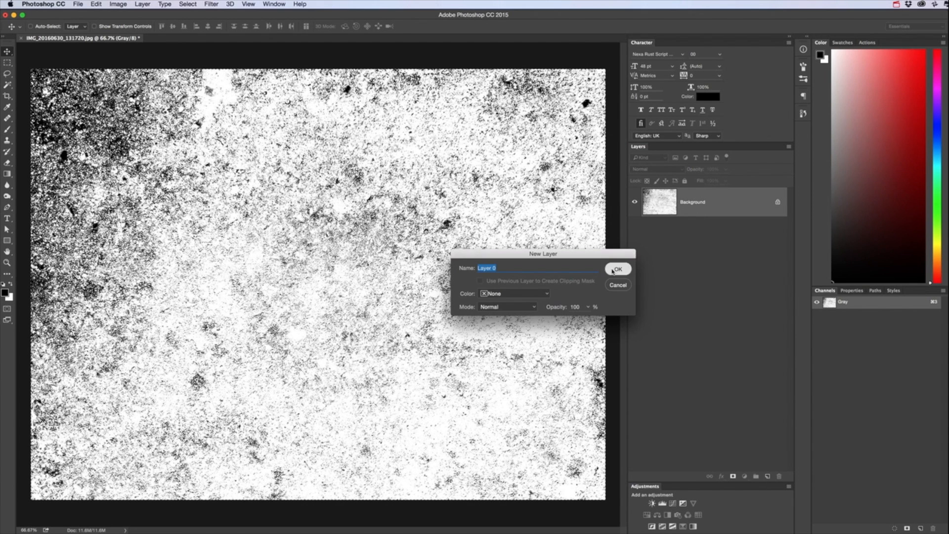
# Confirm Layer 0 and load the masked grunge specks as a selection.
pyautogui.click(617, 269)
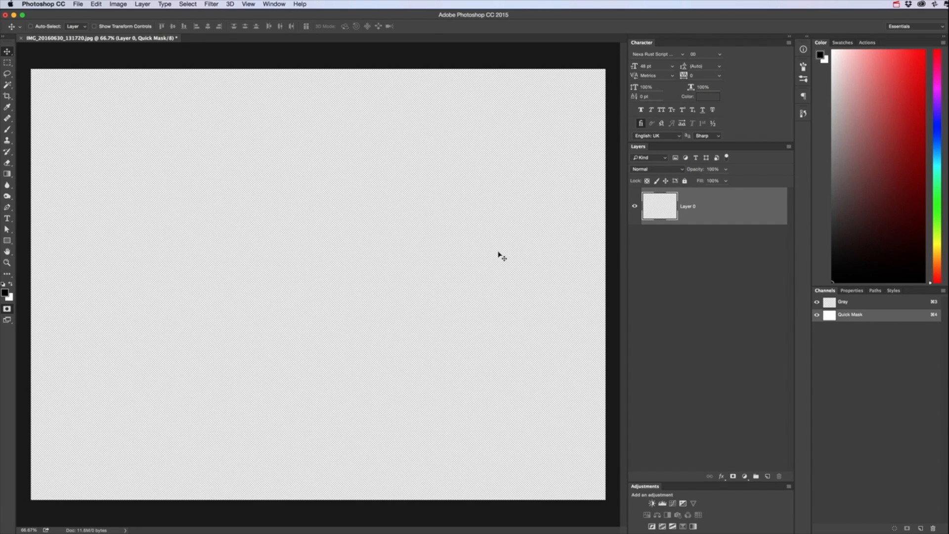
pyautogui.moveTo(543, 257)
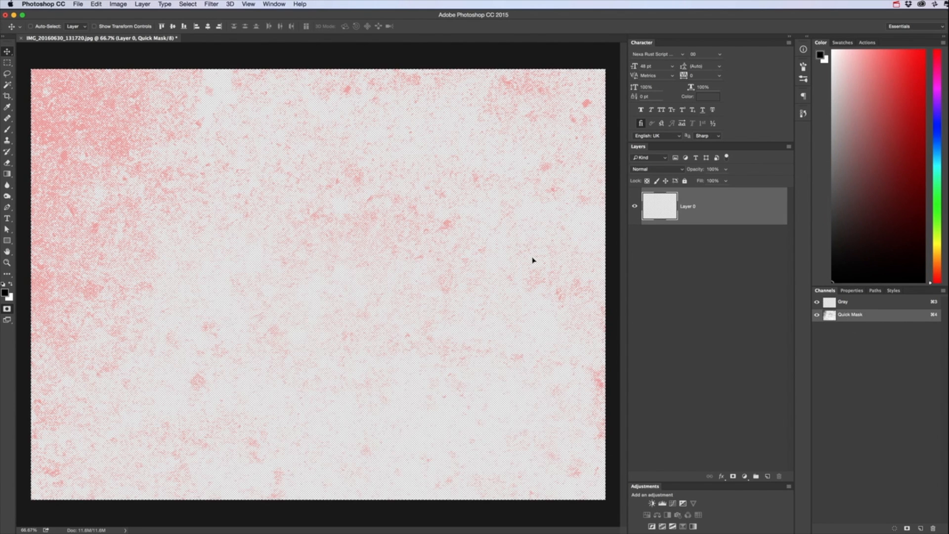
pyautogui.click(100, 4)
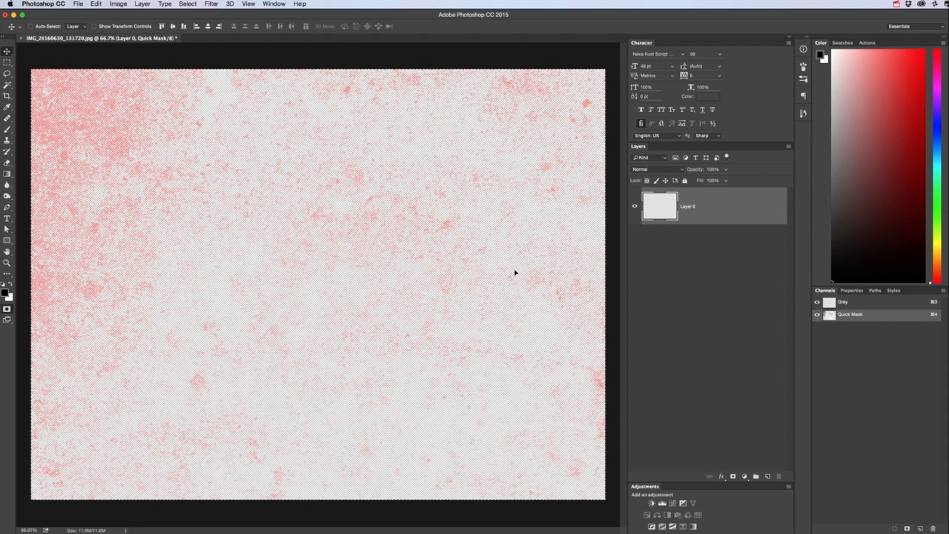
pyautogui.moveTo(515, 271)
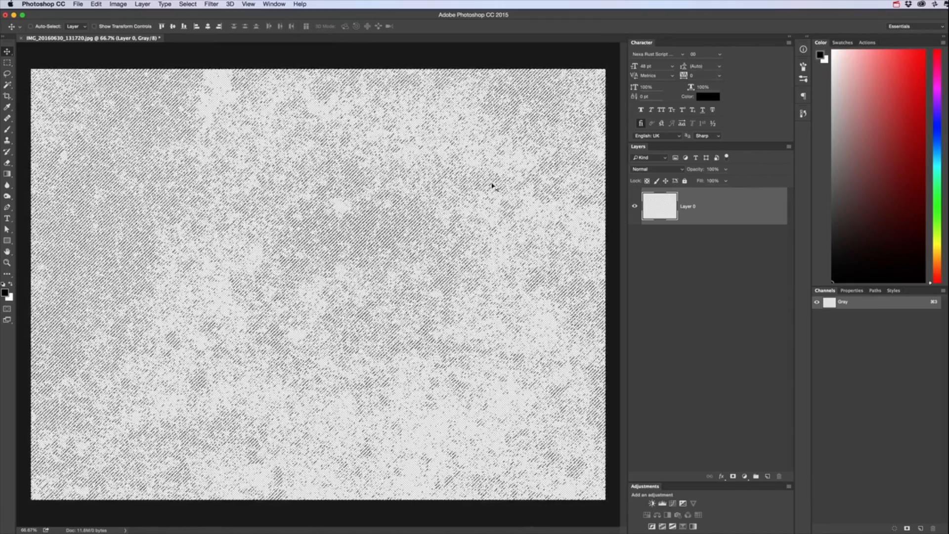
# Invert the speck selection via Select > Inverse.
pyautogui.click(188, 4)
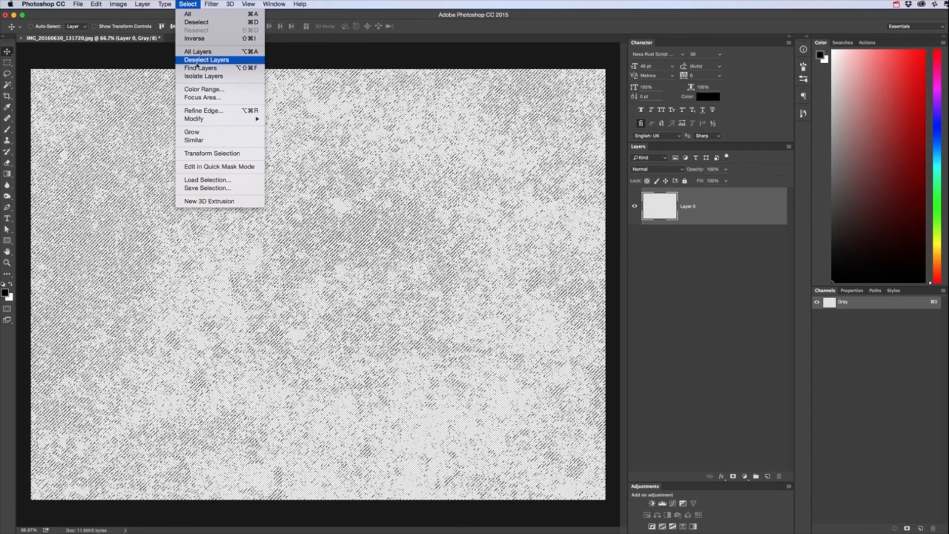
pyautogui.moveTo(200, 39)
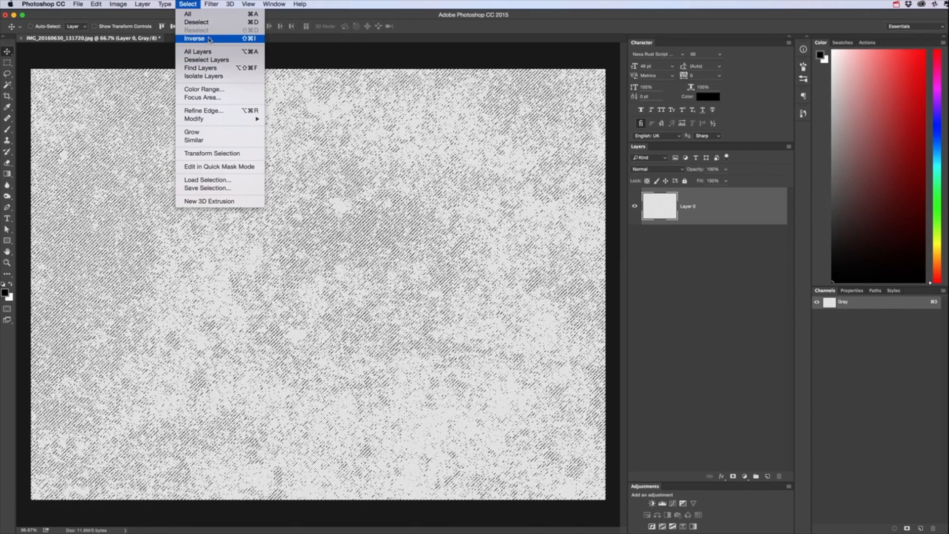
pyautogui.click(195, 38)
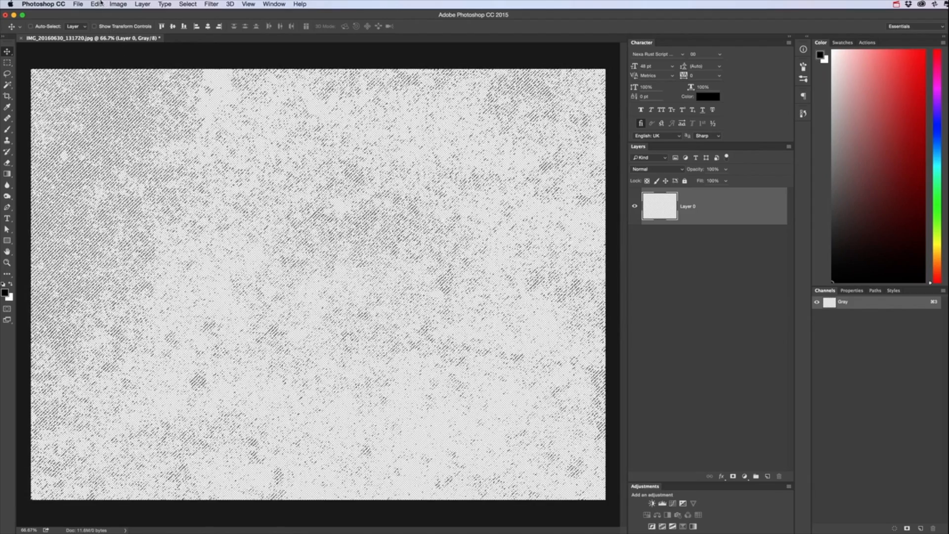
# Fill the inverted selection with Black so the grunge marks become bold black specks.
pyautogui.click(97, 4)
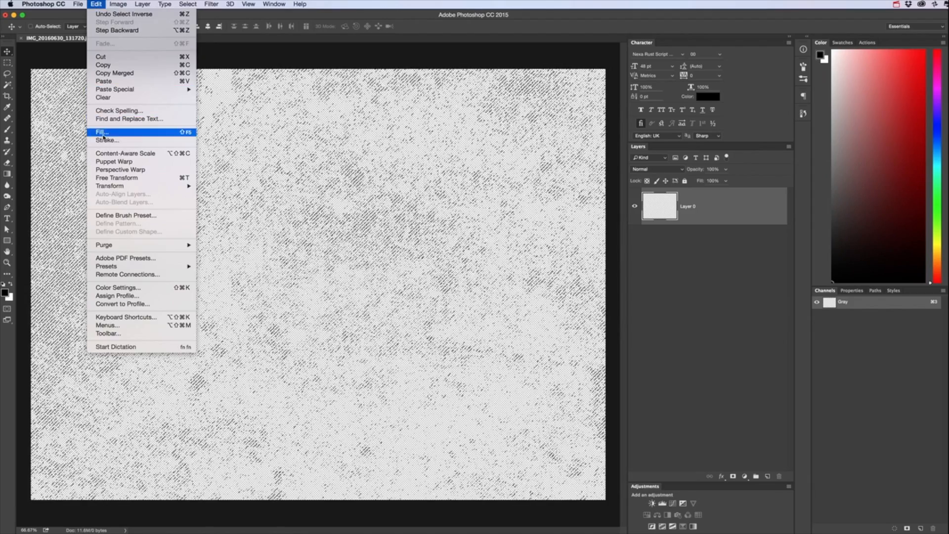
pyautogui.click(101, 132)
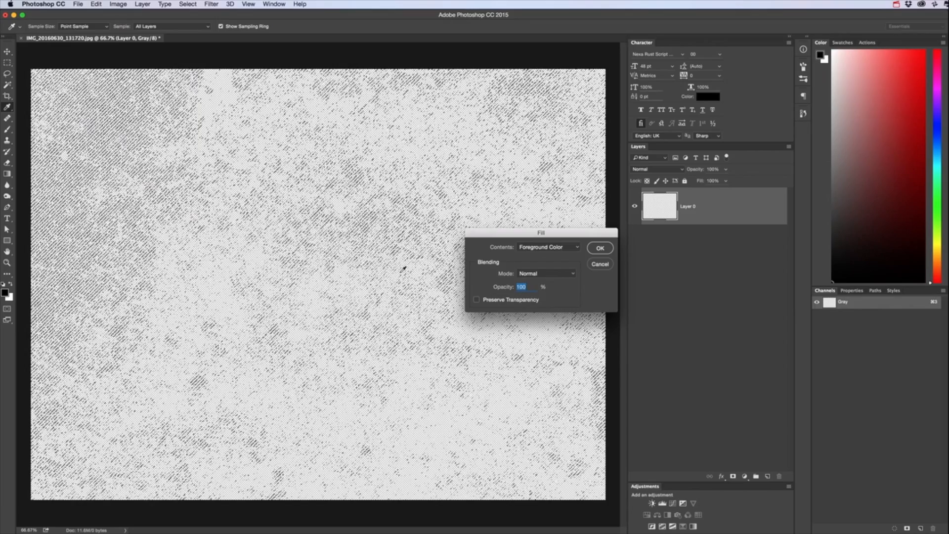
pyautogui.click(547, 247)
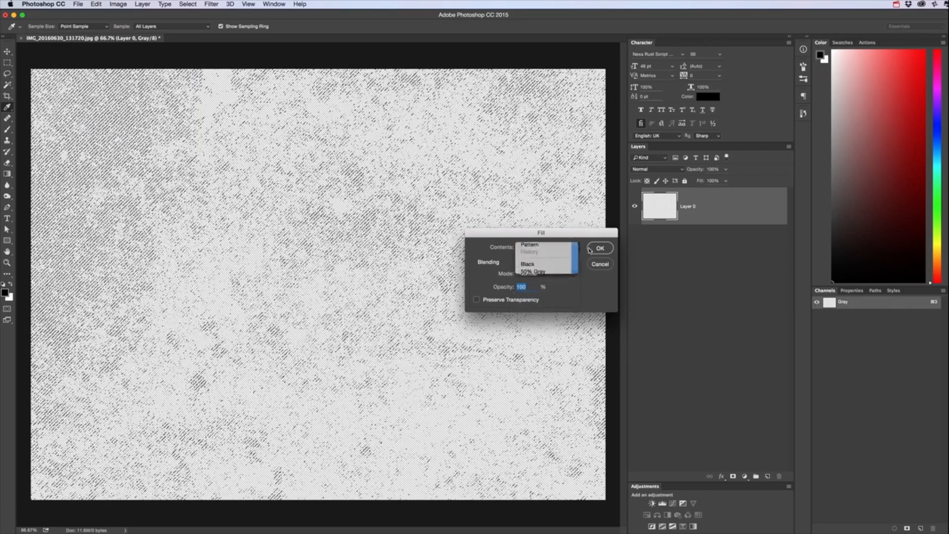
pyautogui.click(599, 247)
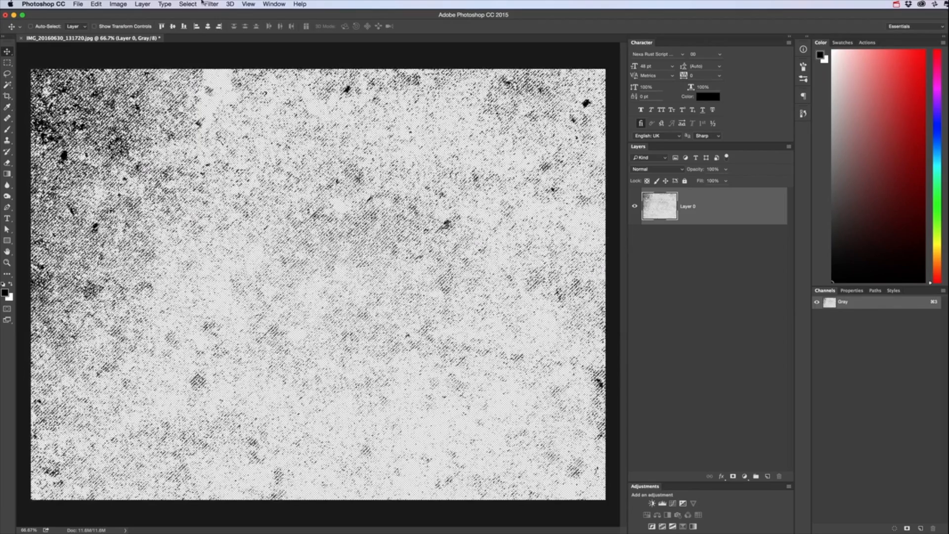
pyautogui.click(187, 4)
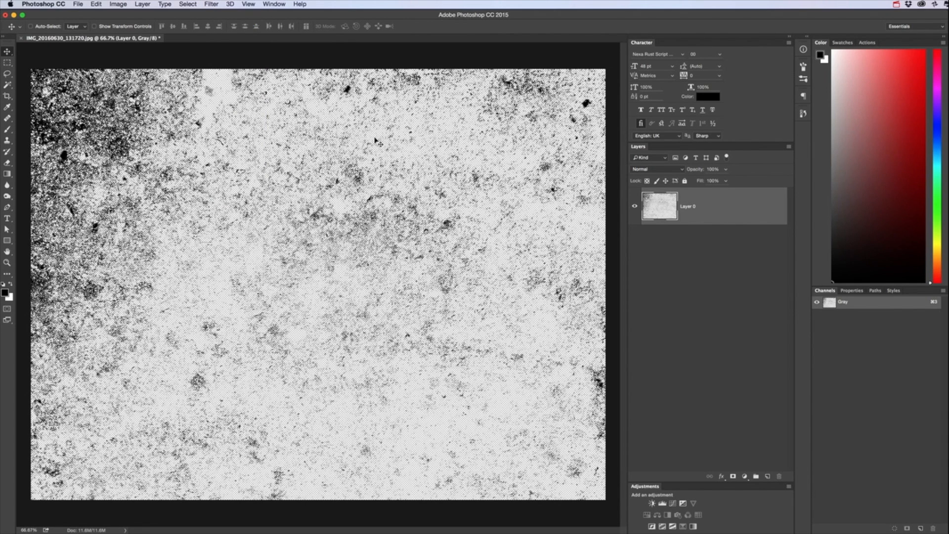
pyautogui.click(744, 475)
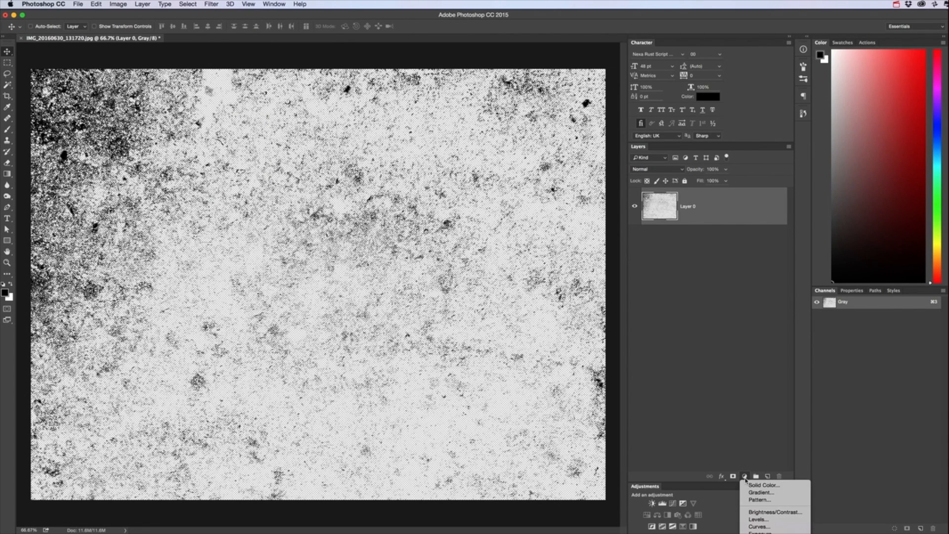
pyautogui.click(759, 485)
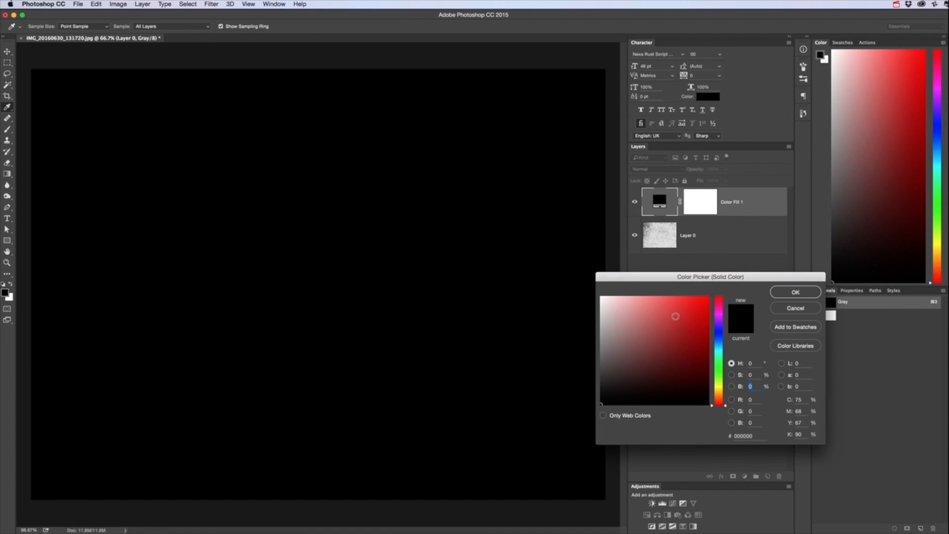
pyautogui.click(794, 291)
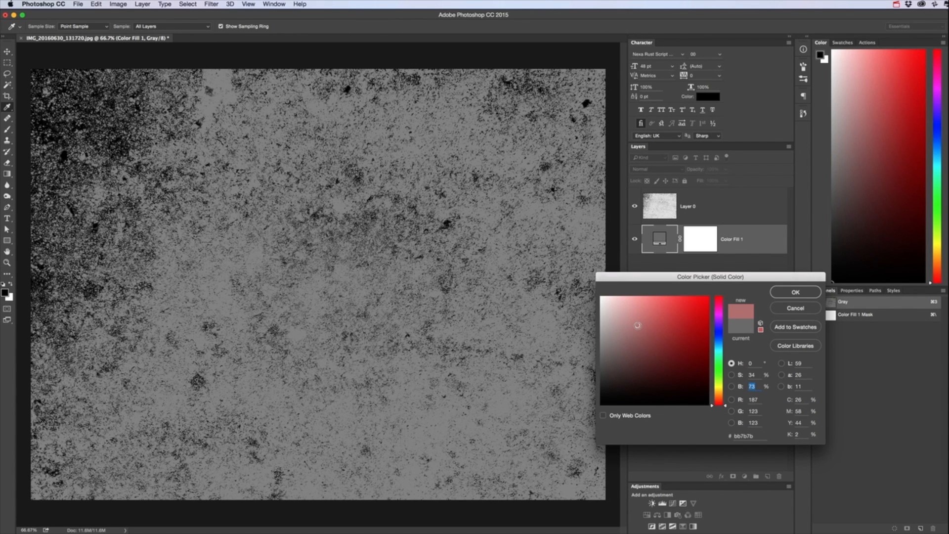
pyautogui.click(648, 330)
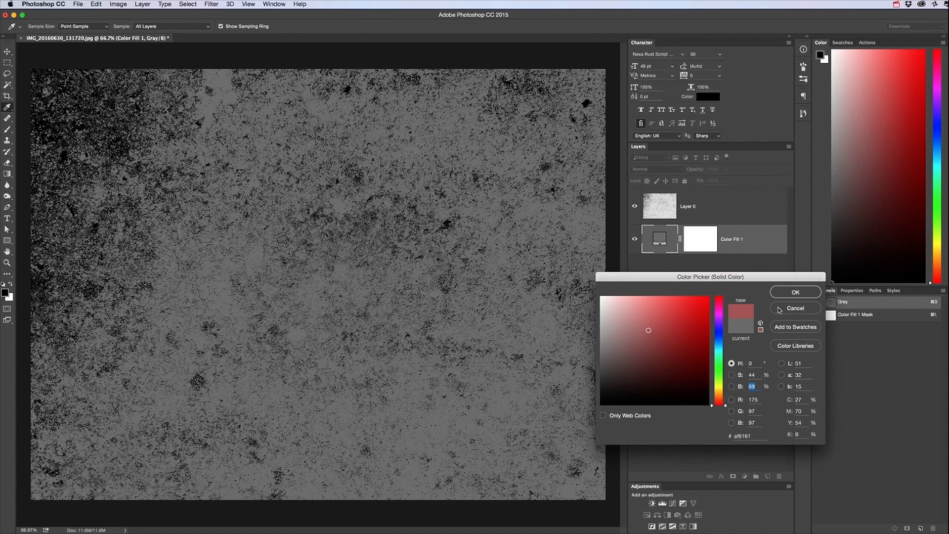
pyautogui.click(795, 309)
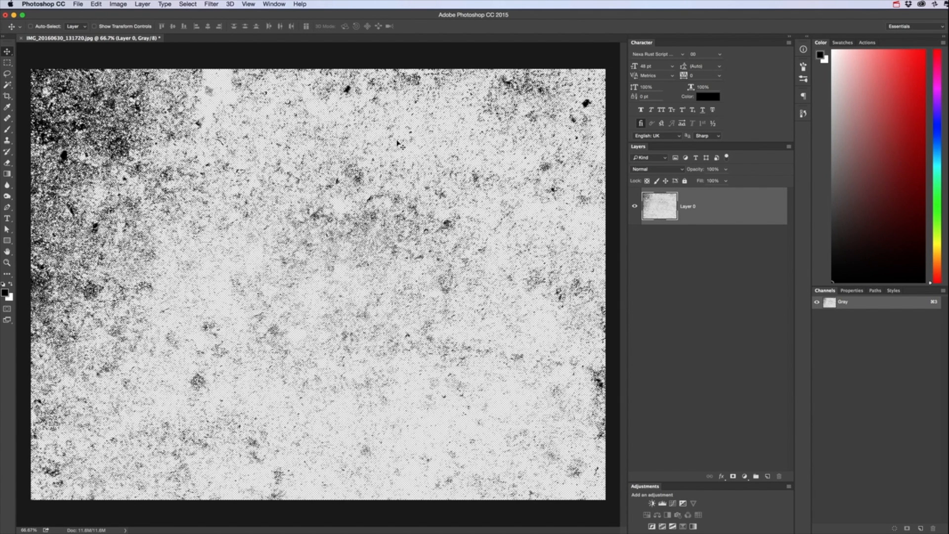
pyautogui.moveTo(398, 142)
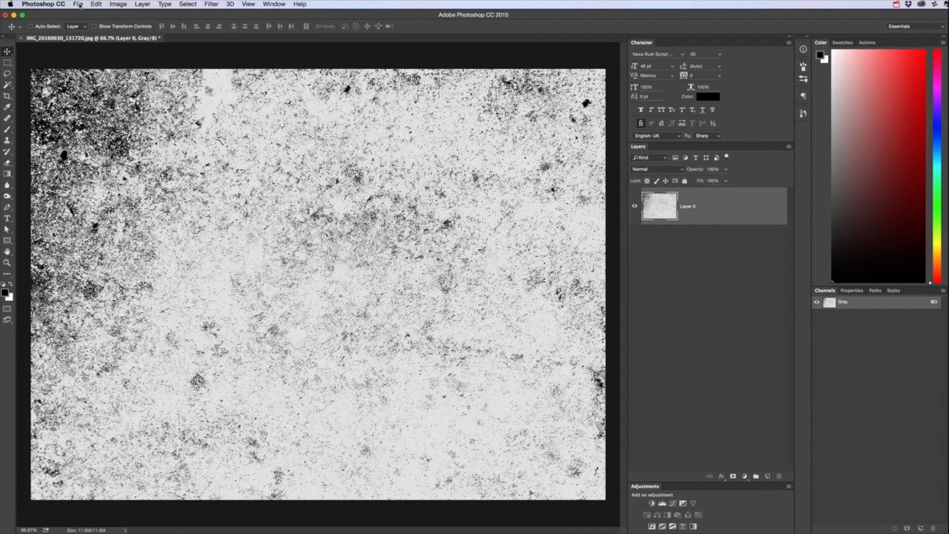
pyautogui.click(80, 4)
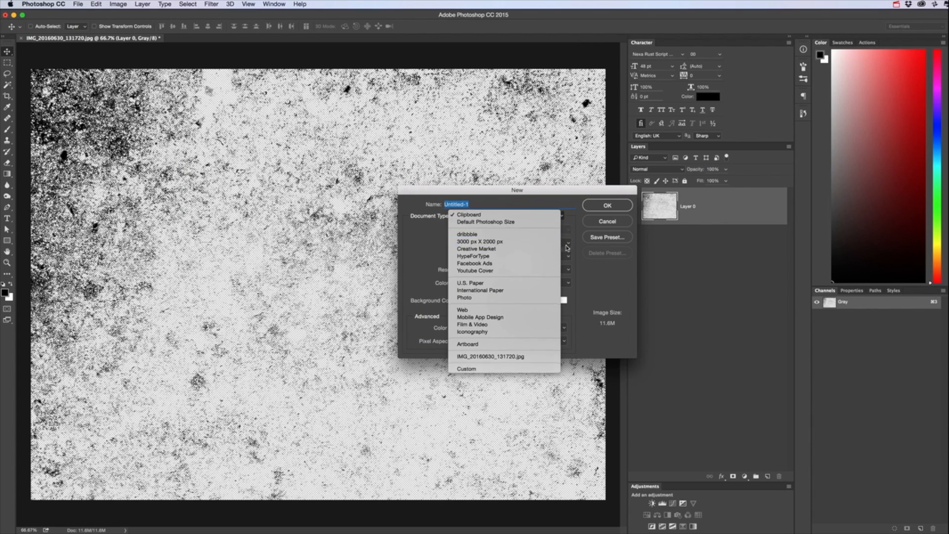
# Create the new document from the Clipboard preset for the forest photo and pick the Type tool.
pyautogui.click(606, 205)
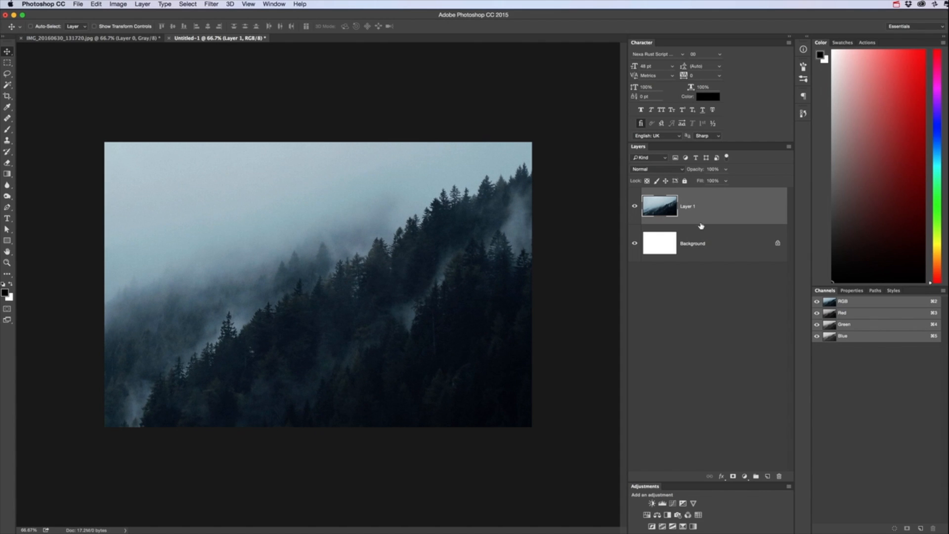
pyautogui.click(8, 218)
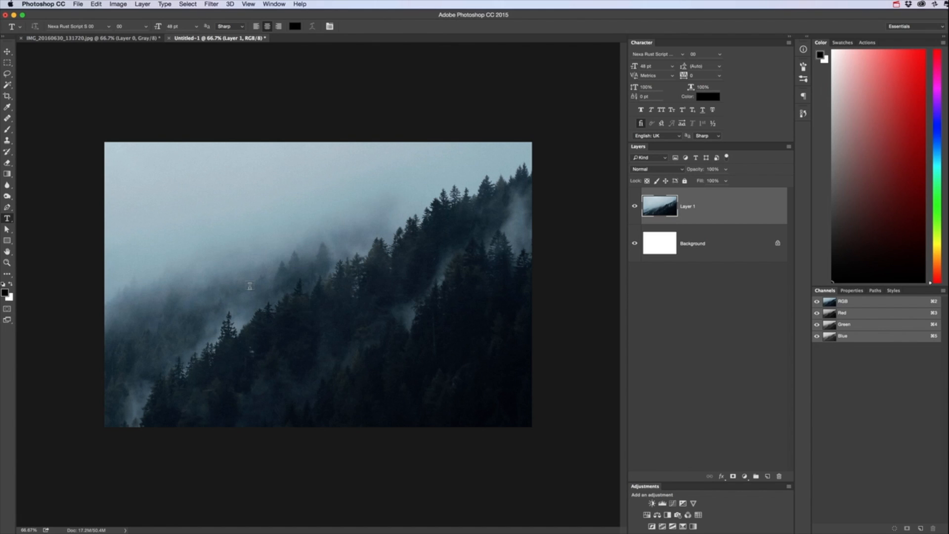
# Write the black script word 'Lettering' across the forest photo.
pyautogui.write('Lettering')
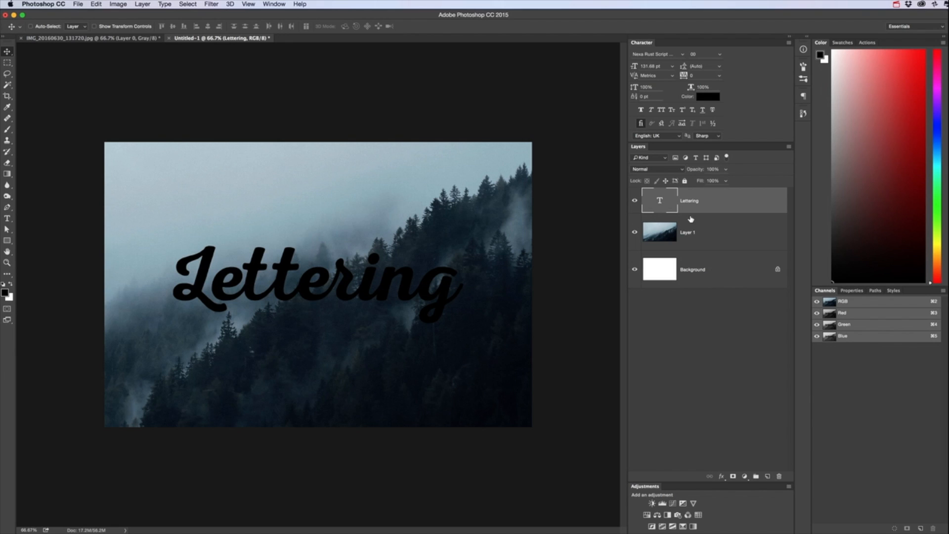
pyautogui.moveTo(670, 221)
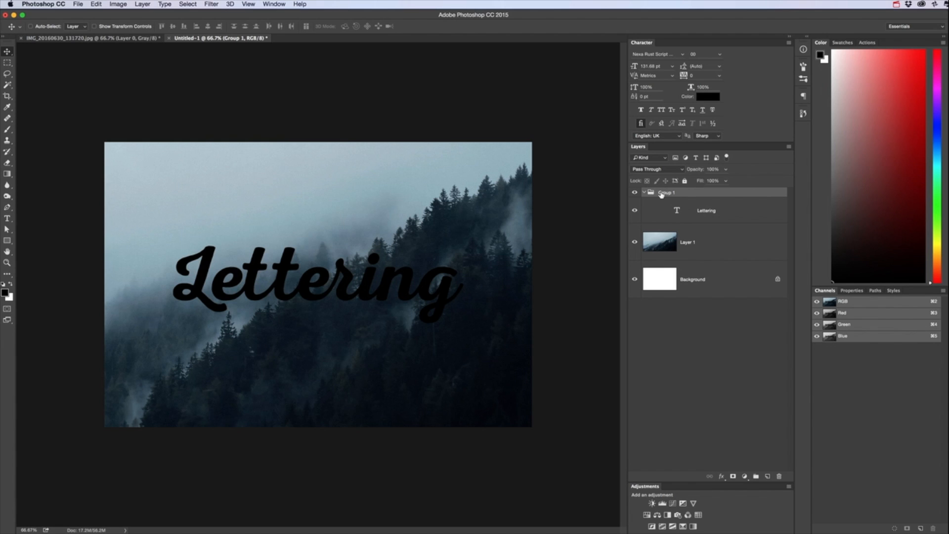
pyautogui.moveTo(680, 197)
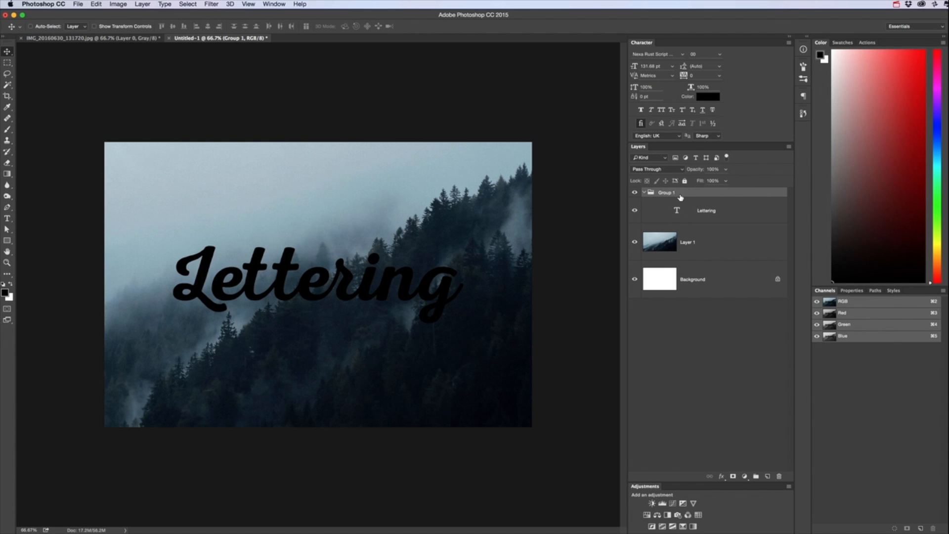
pyautogui.moveTo(780, 167)
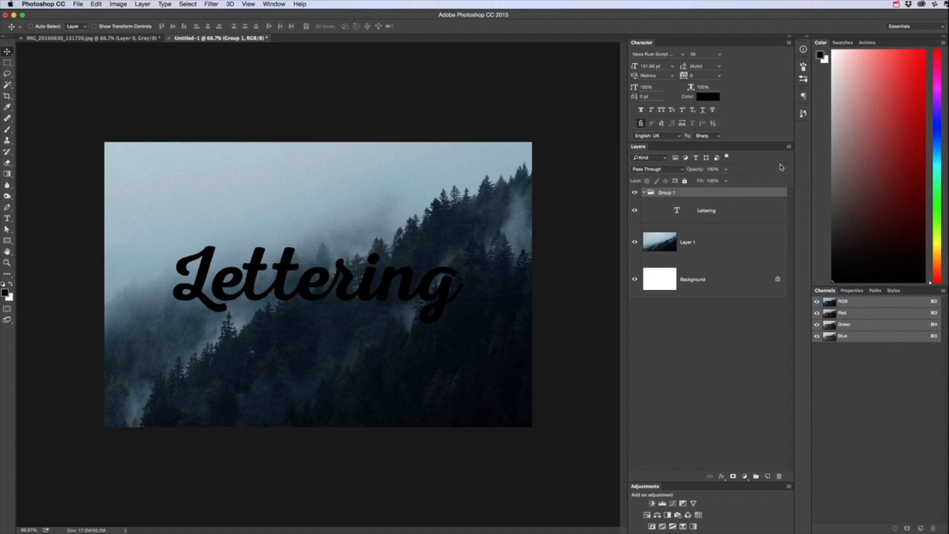
# Select the Lettering layer in its group and return to the IMG_20160630_131720.jpg texture document.
pyautogui.click(788, 146)
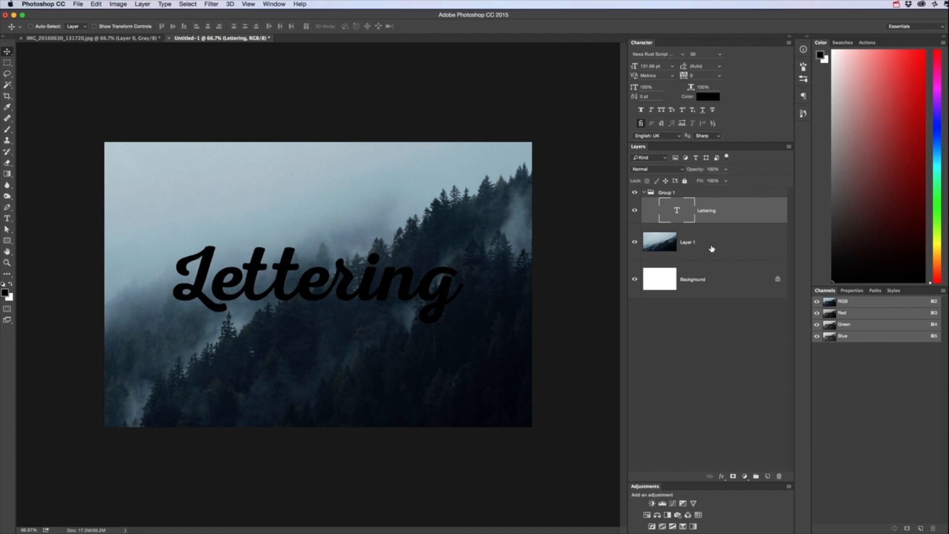
pyautogui.moveTo(696, 206)
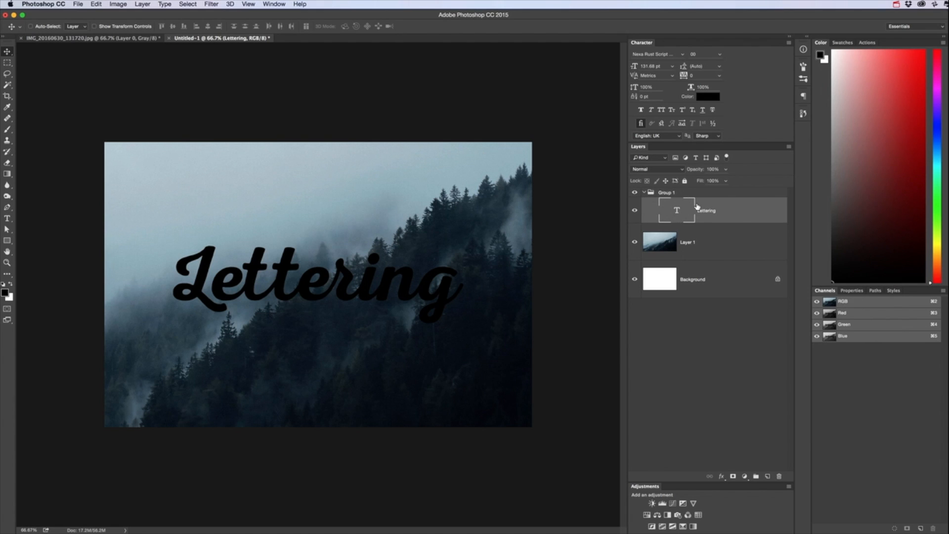
pyautogui.moveTo(712, 212)
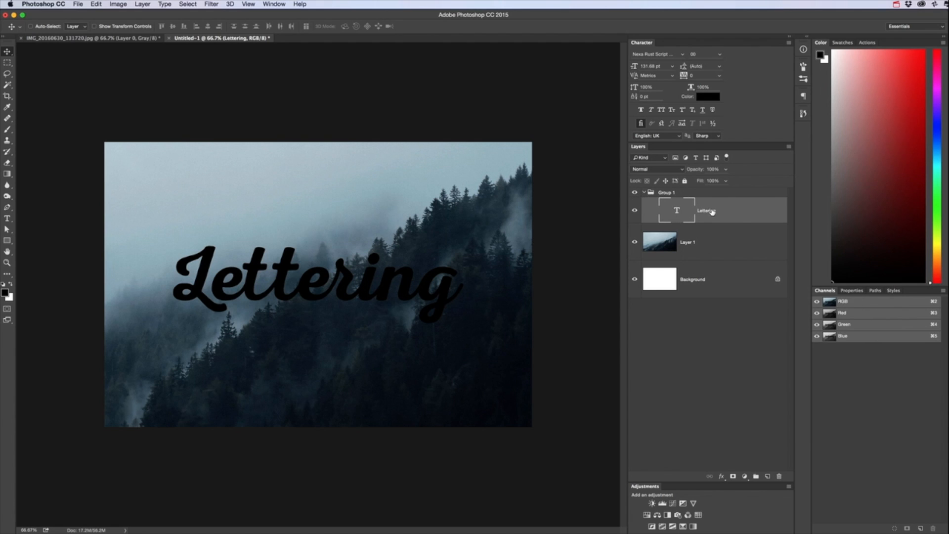
pyautogui.click(76, 39)
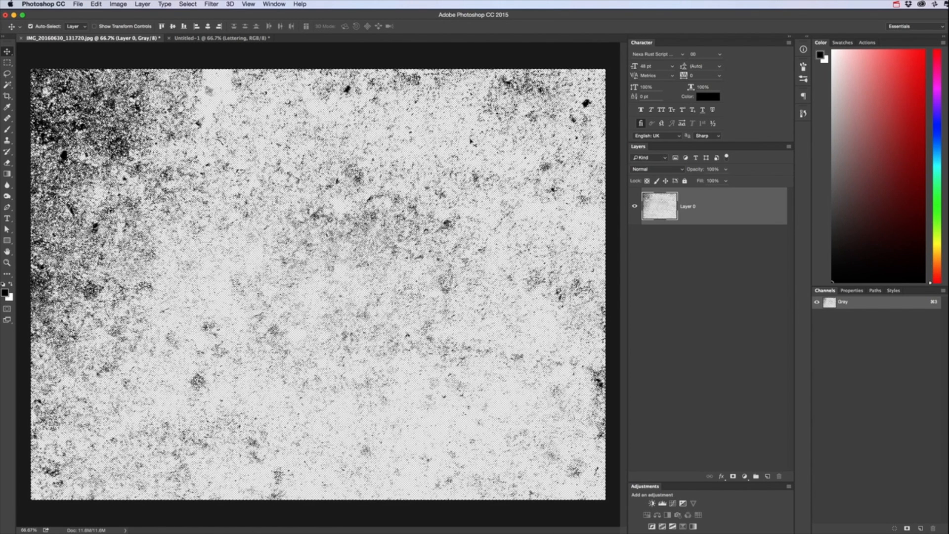
# Copy the grunge texture and paste it as Layer 2 above the Lettering text in Group 1.
pyautogui.click(224, 37)
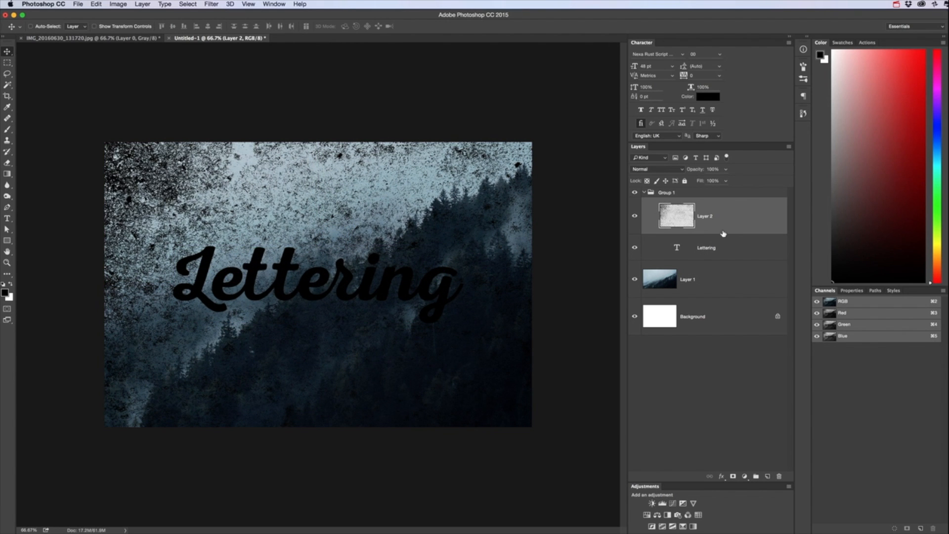
pyautogui.moveTo(740, 229)
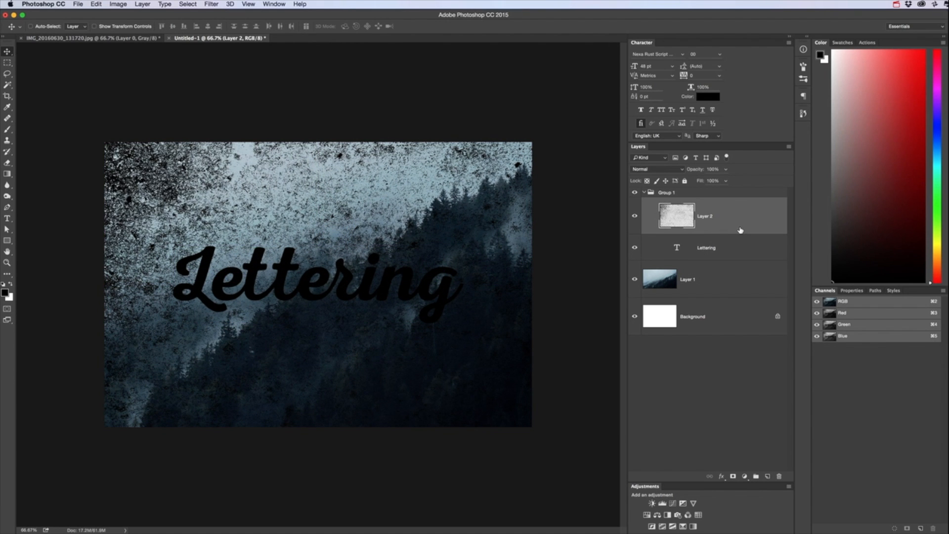
pyautogui.moveTo(729, 226)
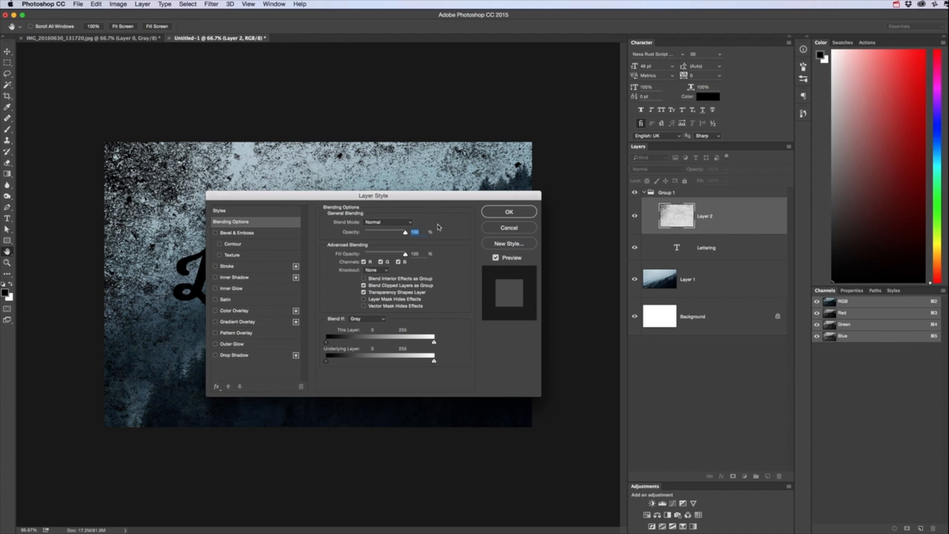
pyautogui.moveTo(301, 222)
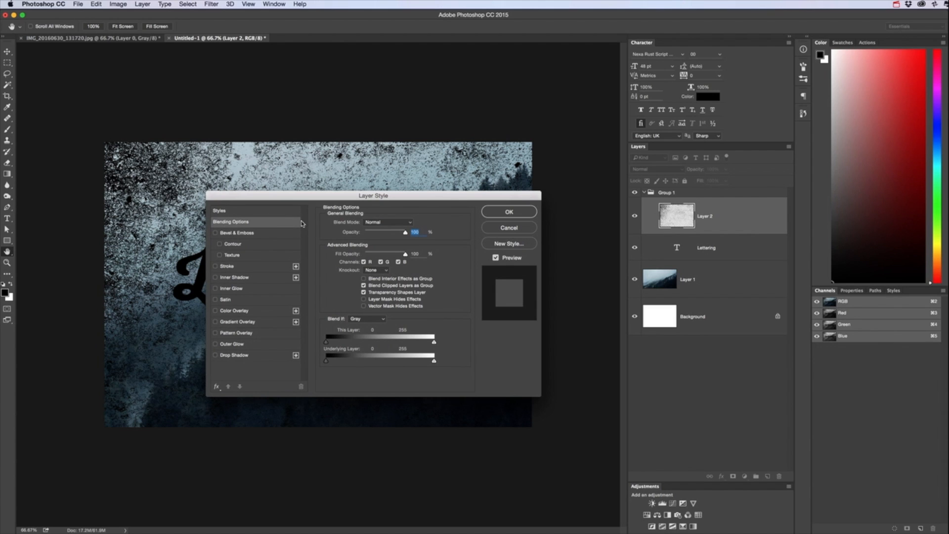
pyautogui.moveTo(745, 231)
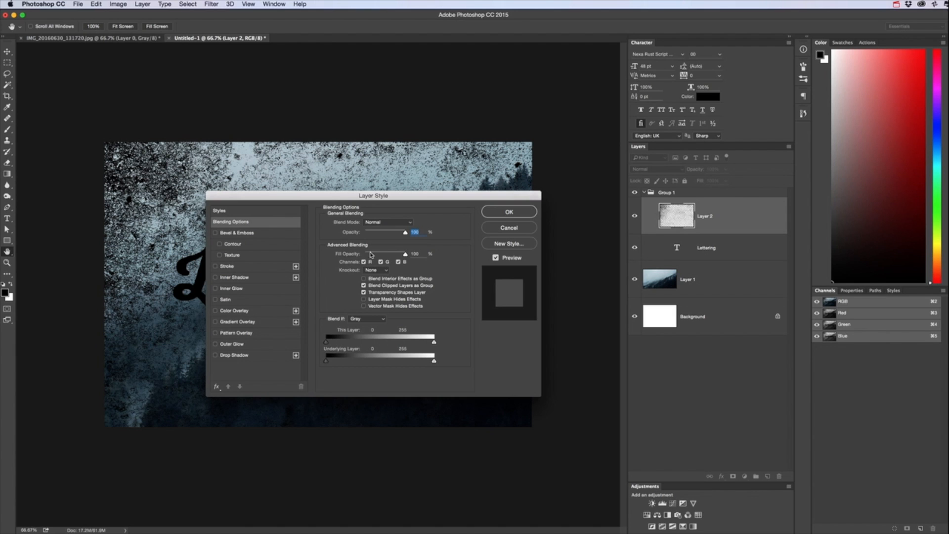
# Set Layer 2's Fill Opacity to 0% with a Shallow knockout in Blending Options.
pyautogui.click(399, 261)
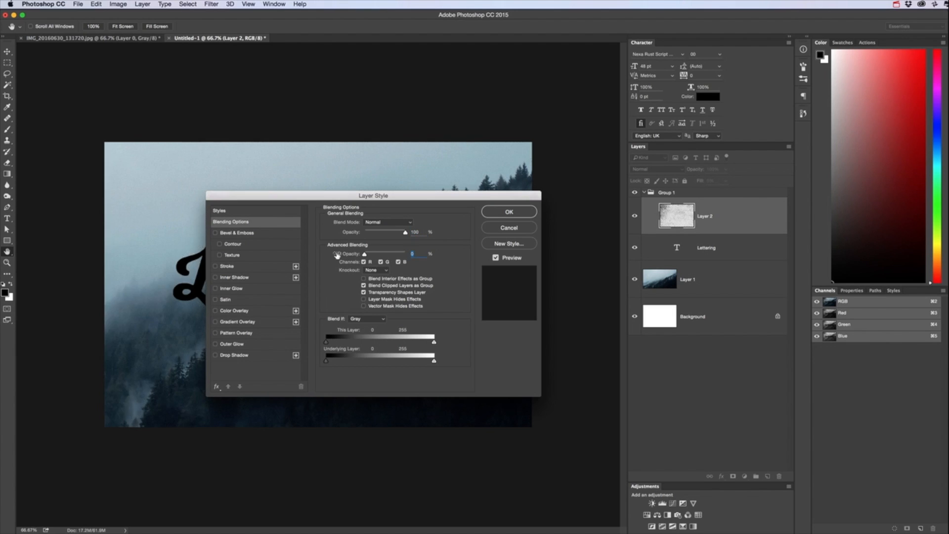
pyautogui.moveTo(373, 195); pyautogui.dragTo(477, 191)
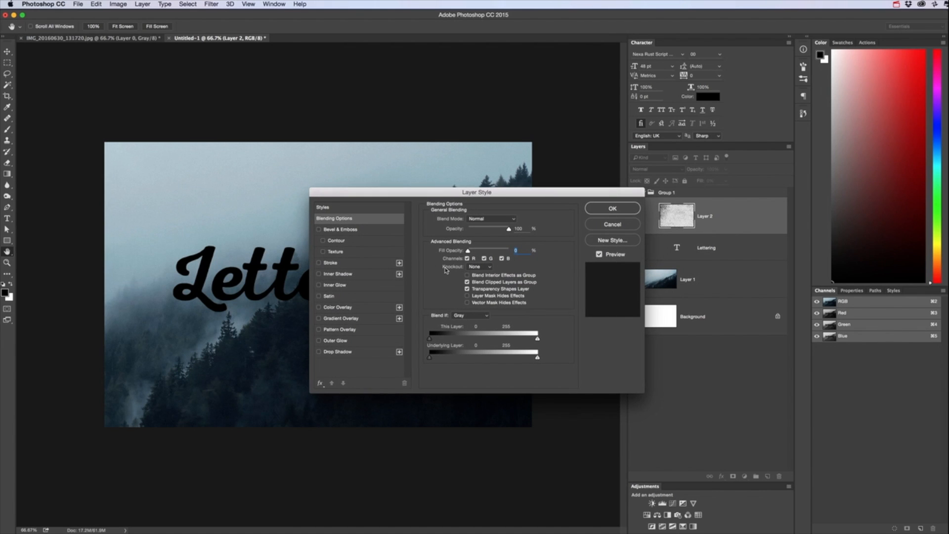
pyautogui.click(479, 267)
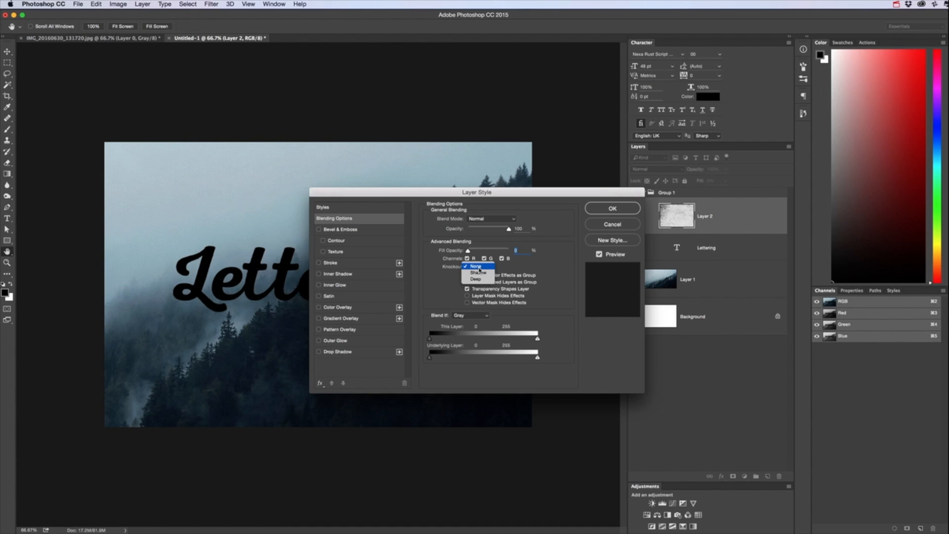
pyautogui.click(478, 272)
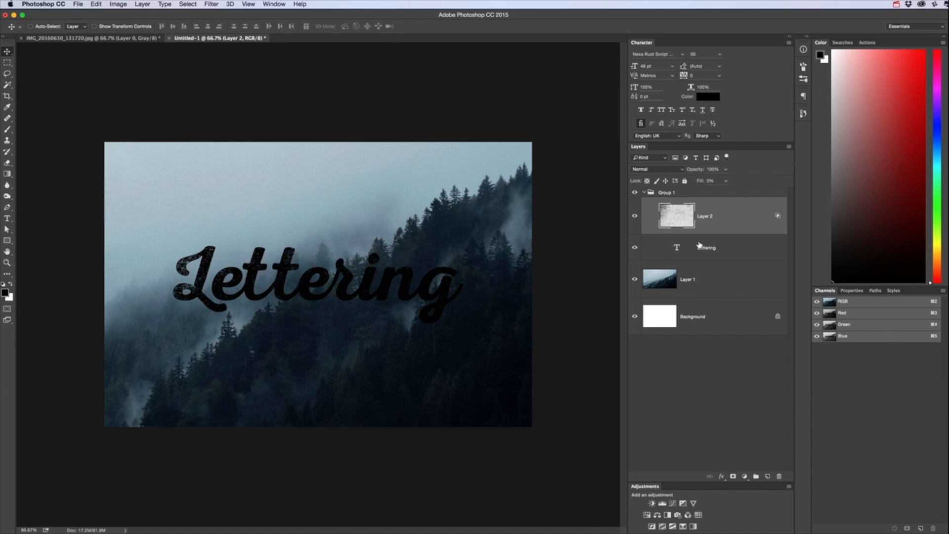
pyautogui.moveTo(691, 293)
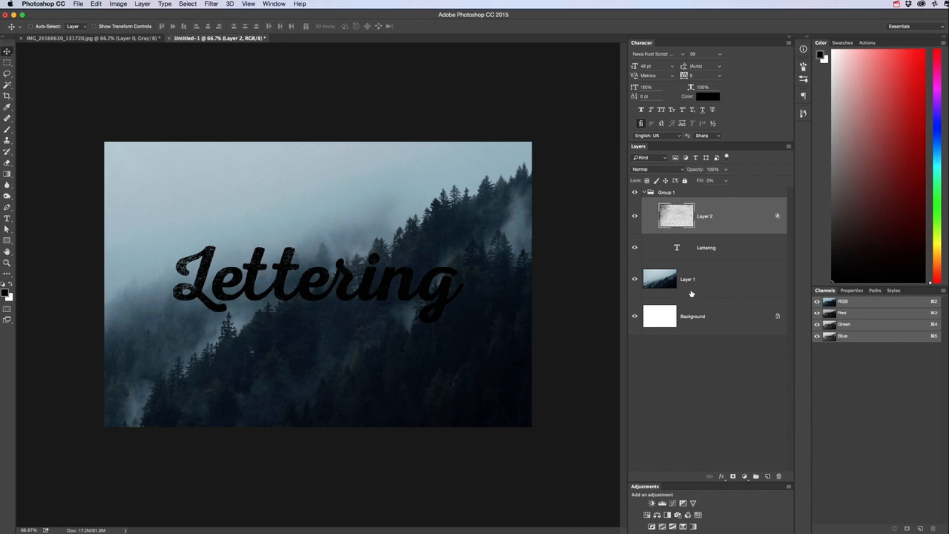
pyautogui.moveTo(686, 264)
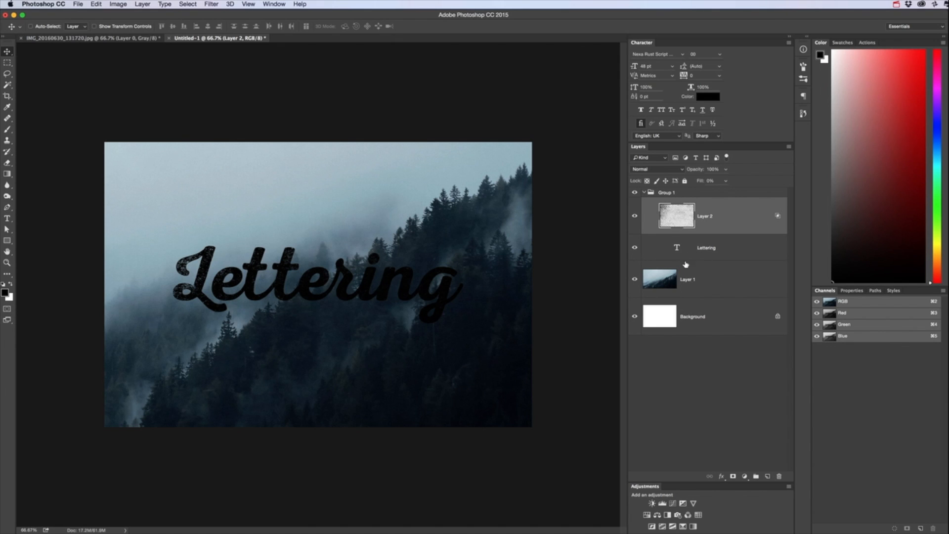
pyautogui.moveTo(690, 245)
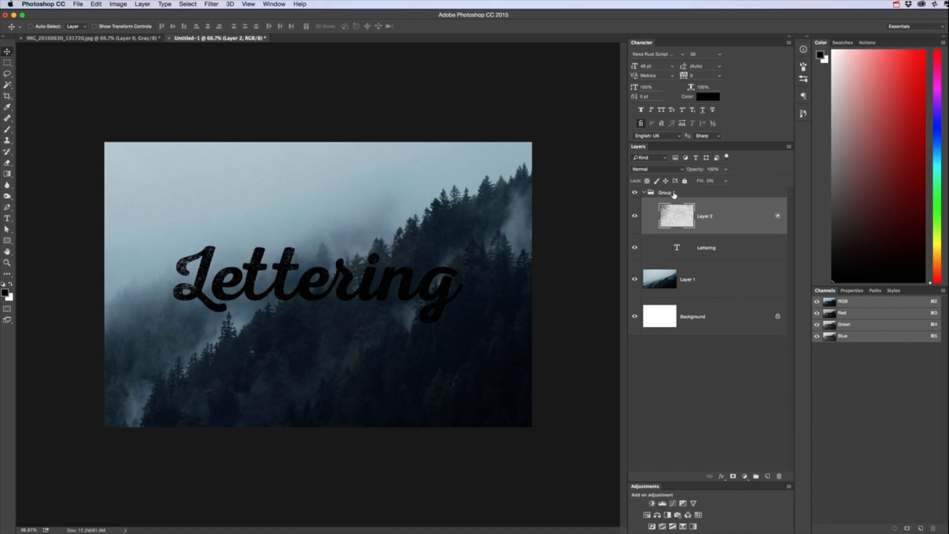
pyautogui.moveTo(676, 286)
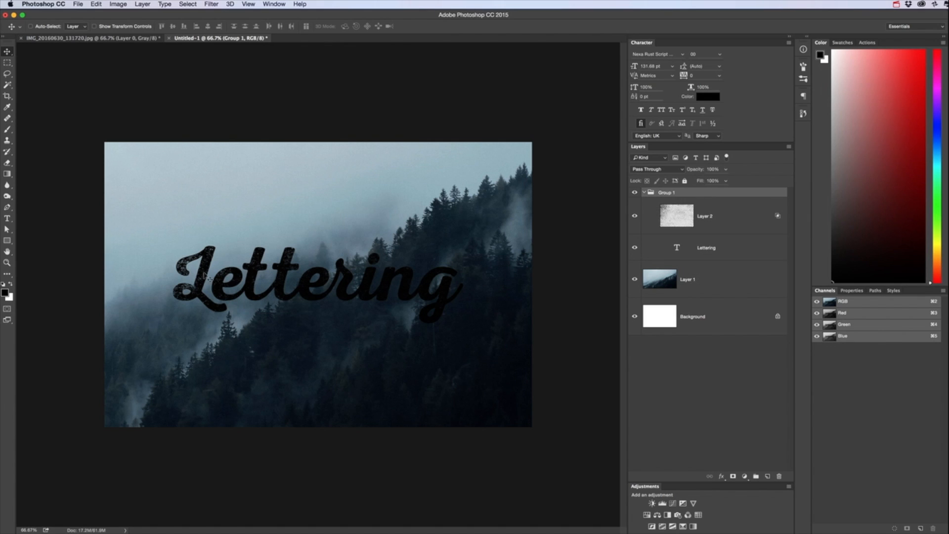
pyautogui.moveTo(749, 270)
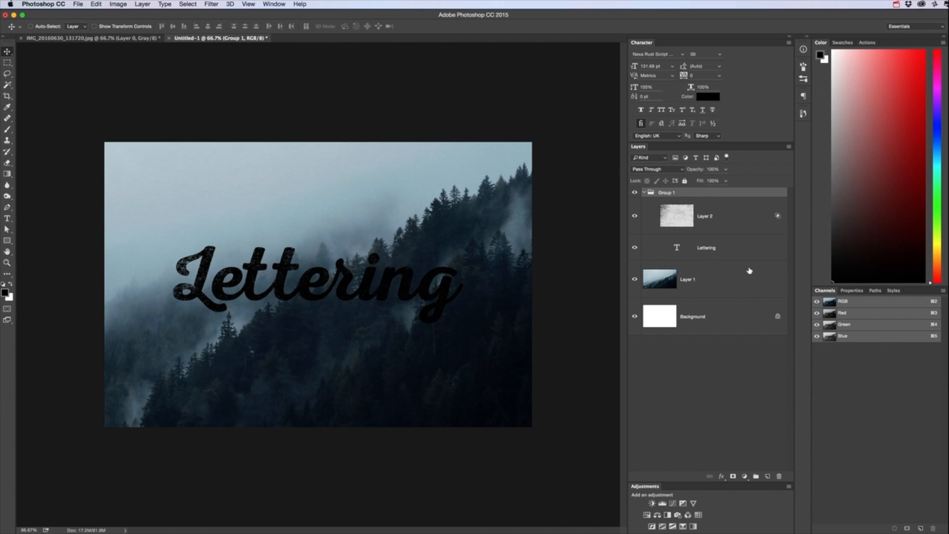
# Add a white Solid Color fill layer above Group 1, clipped to the lettering group.
pyautogui.click(745, 476)
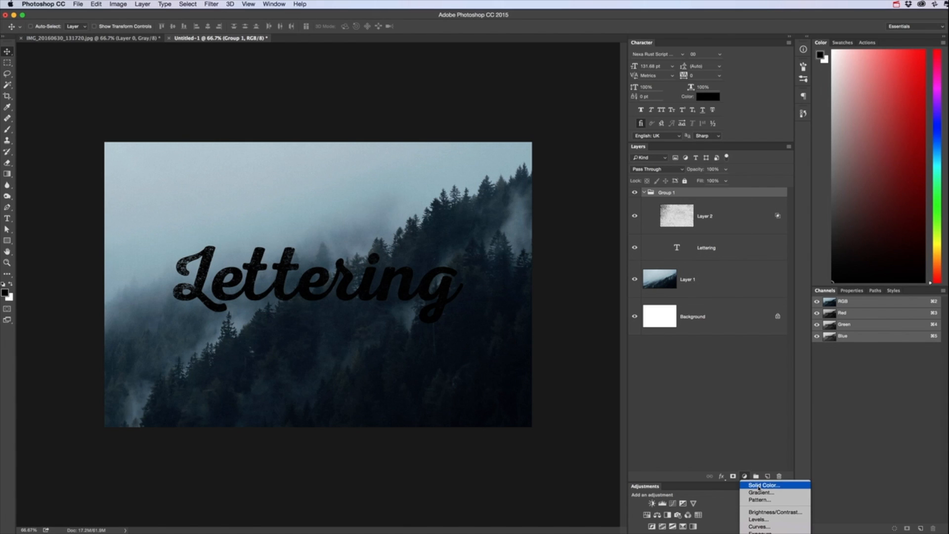
pyautogui.click(763, 484)
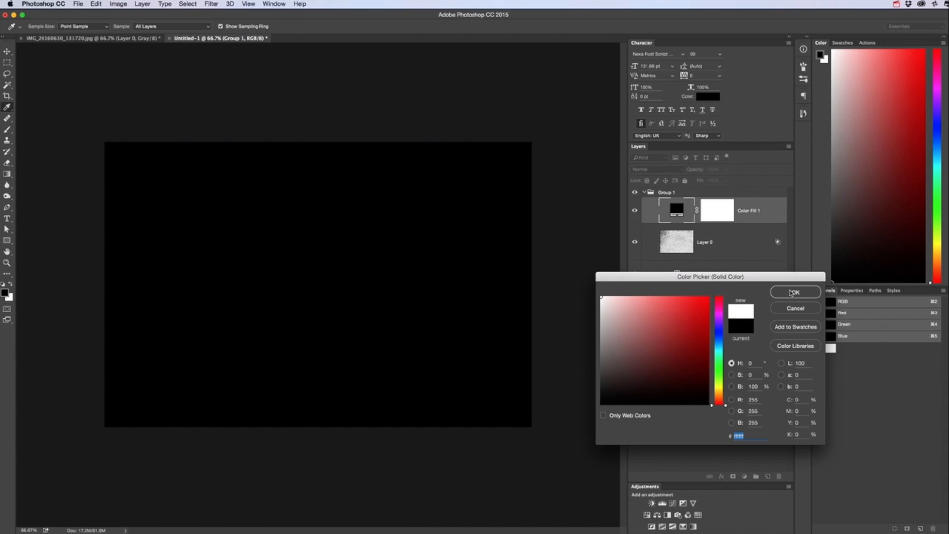
pyautogui.click(795, 292)
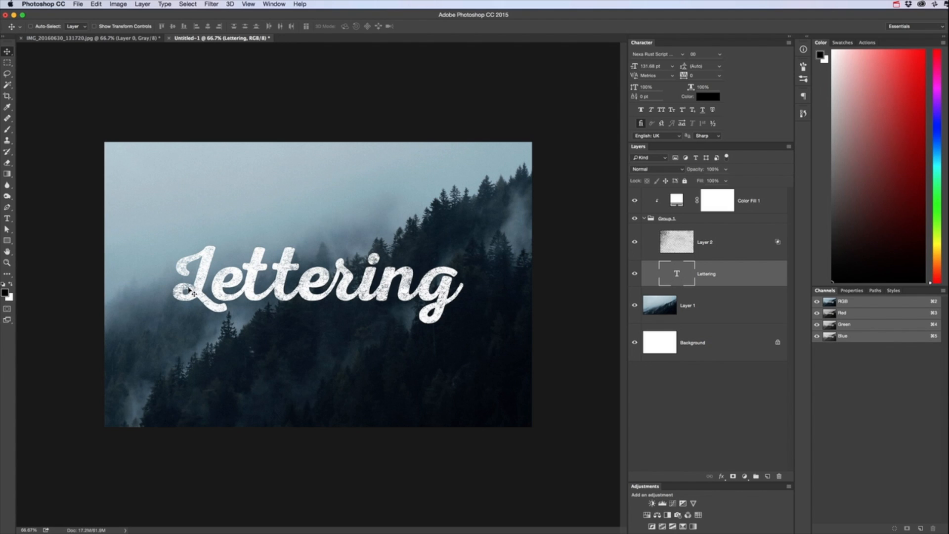
pyautogui.moveTo(726, 273)
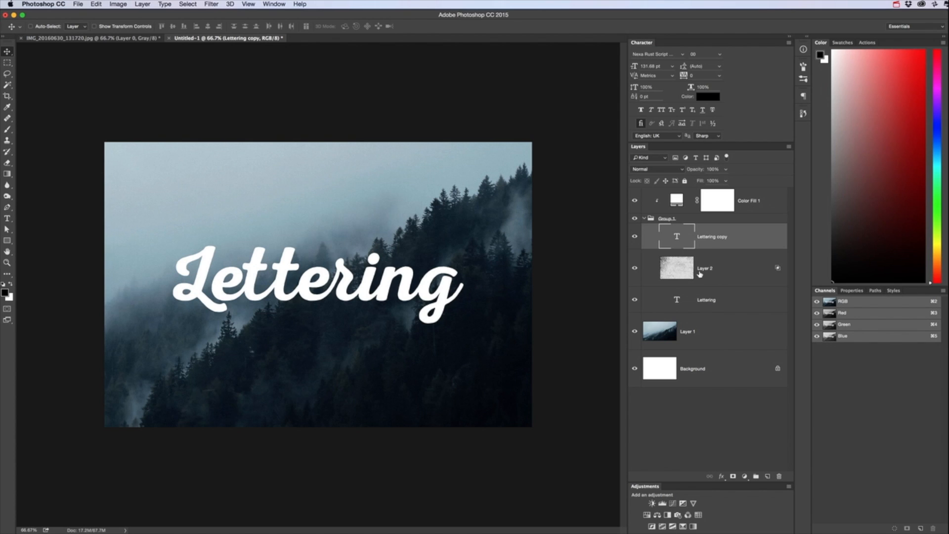
pyautogui.moveTo(338, 283)
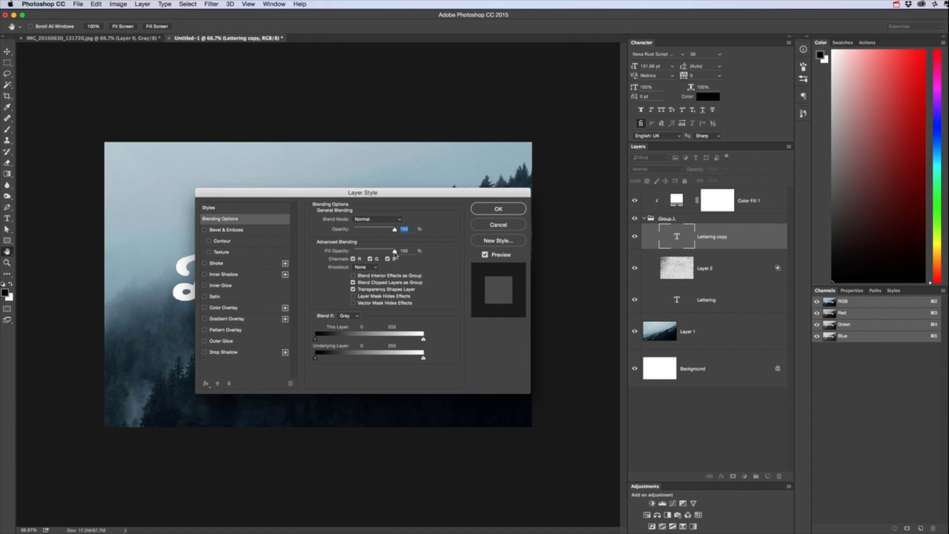
# Move the Layer Style dialog aside and lower the Lettering copy's Fill Opacity to 0%.
pyautogui.moveTo(361, 193); pyautogui.dragTo(458, 193)
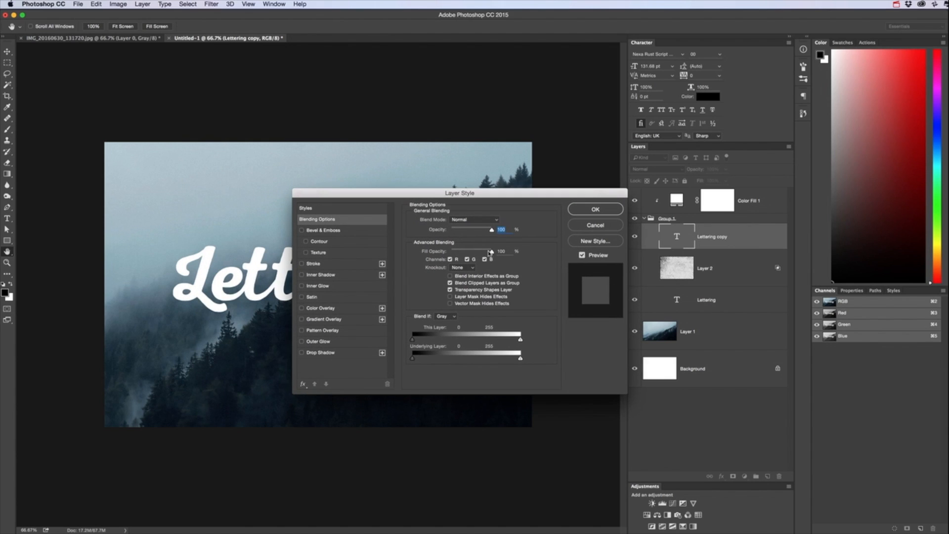
pyautogui.moveTo(492, 250); pyautogui.dragTo(450, 250)
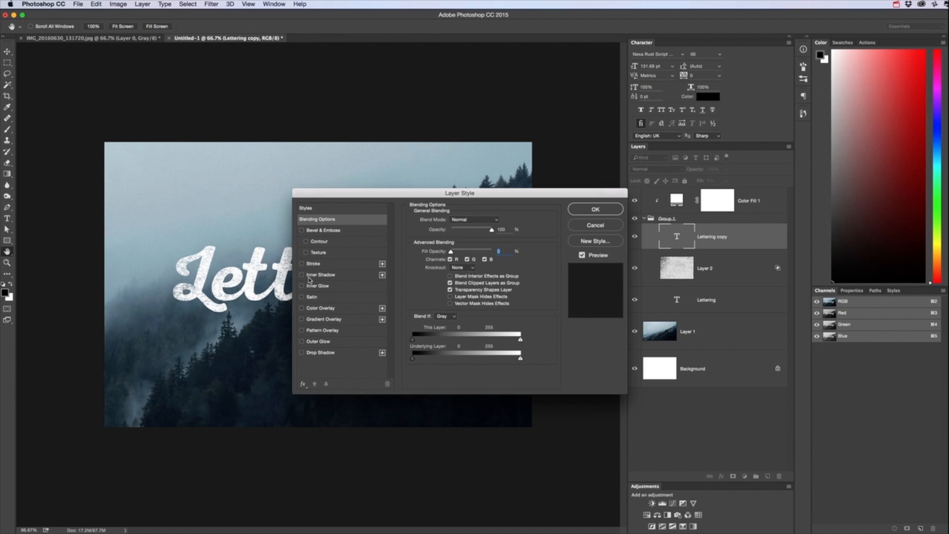
# Enable Inner Glow on the Lettering copy with Noise, Choke 80% and Size 40 px, then confirm.
pyautogui.click(301, 286)
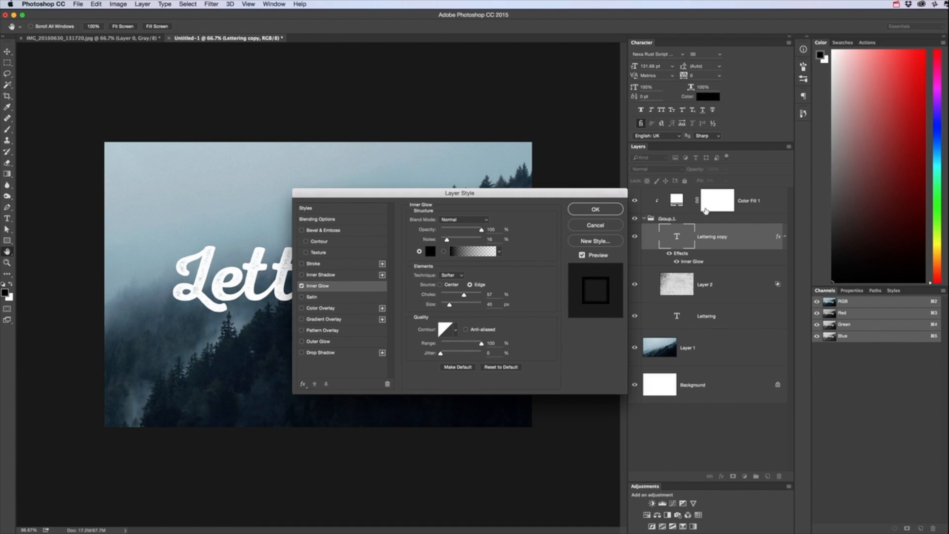
pyautogui.moveTo(460, 269)
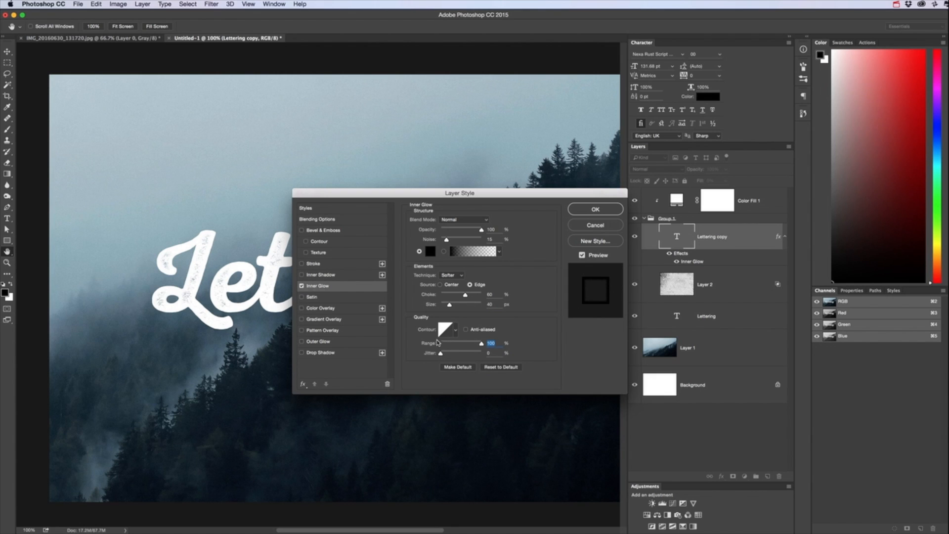
pyautogui.moveTo(452, 346)
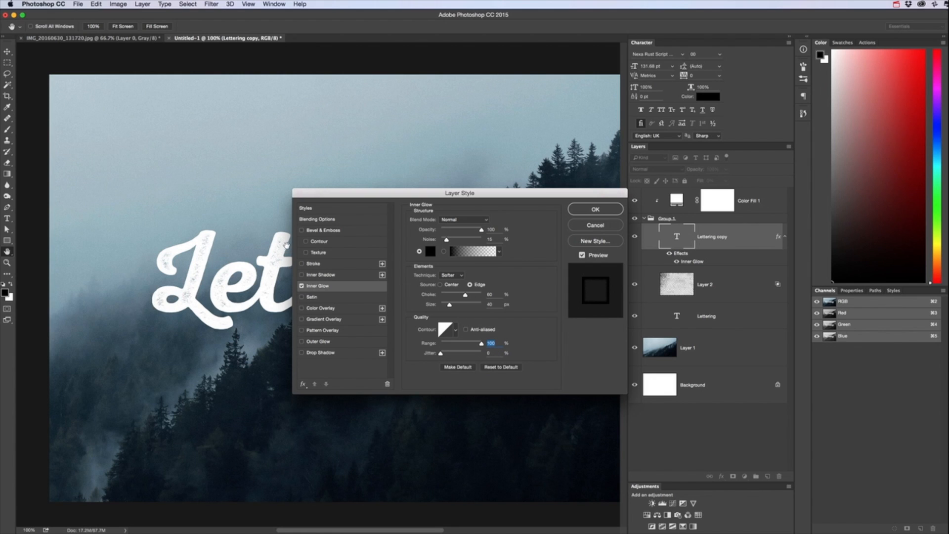
pyautogui.moveTo(564, 229)
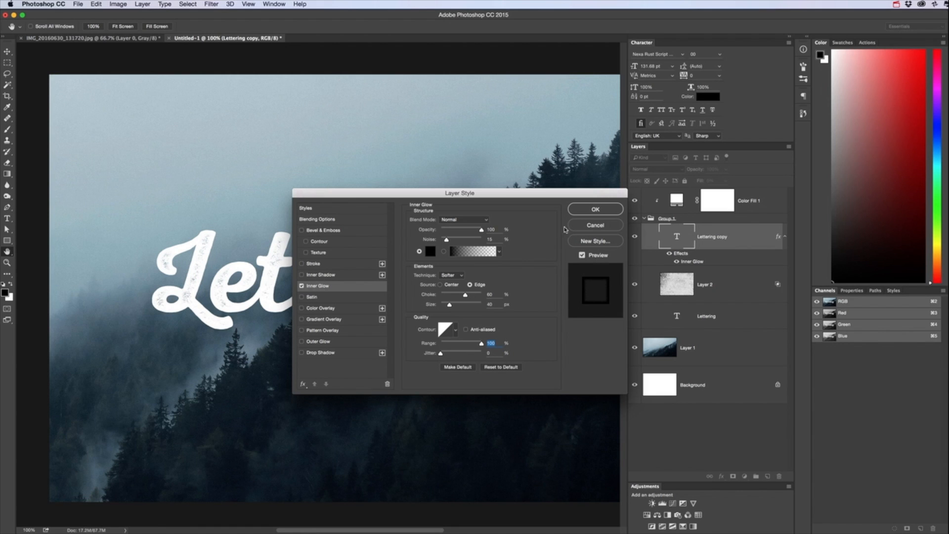
pyautogui.click(595, 210)
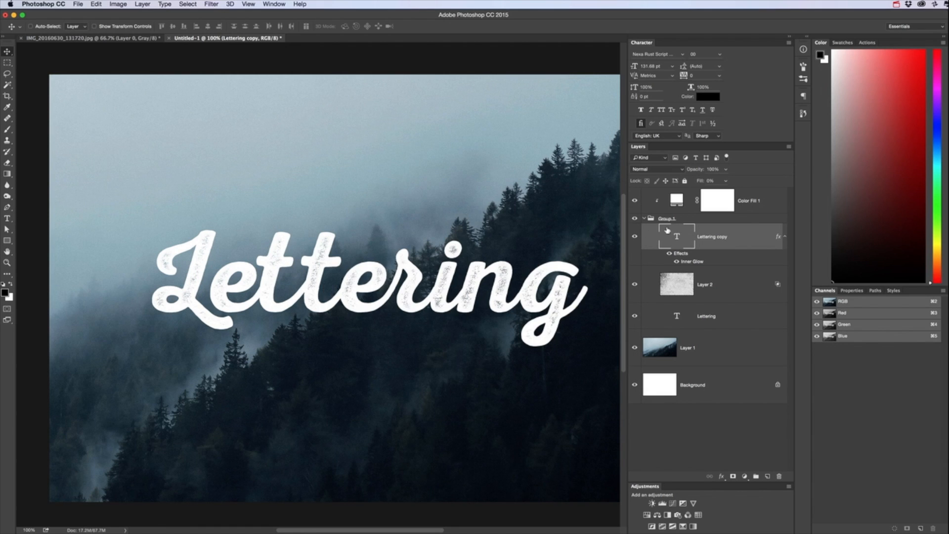
# Collapse Group 1 in the Layers panel so its inner layers are hidden.
pyautogui.click(645, 217)
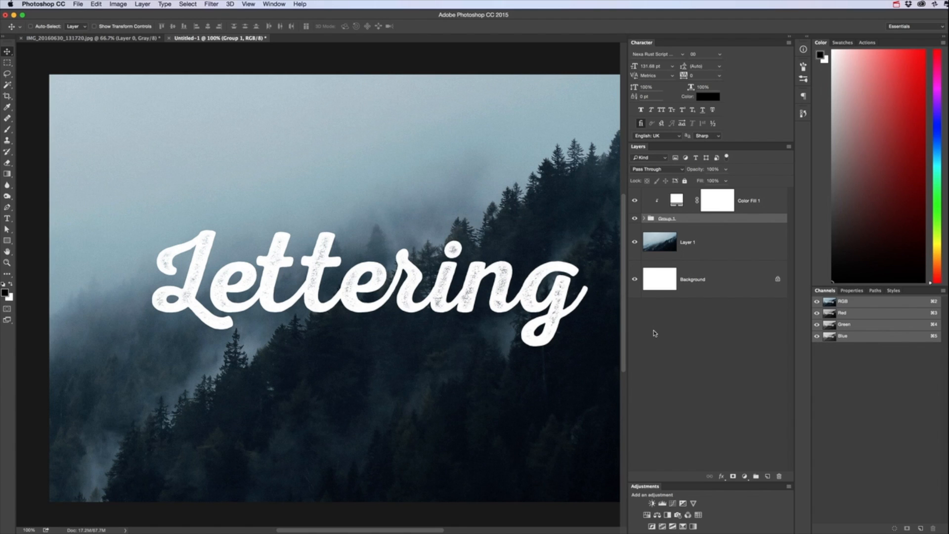
pyautogui.moveTo(652, 330)
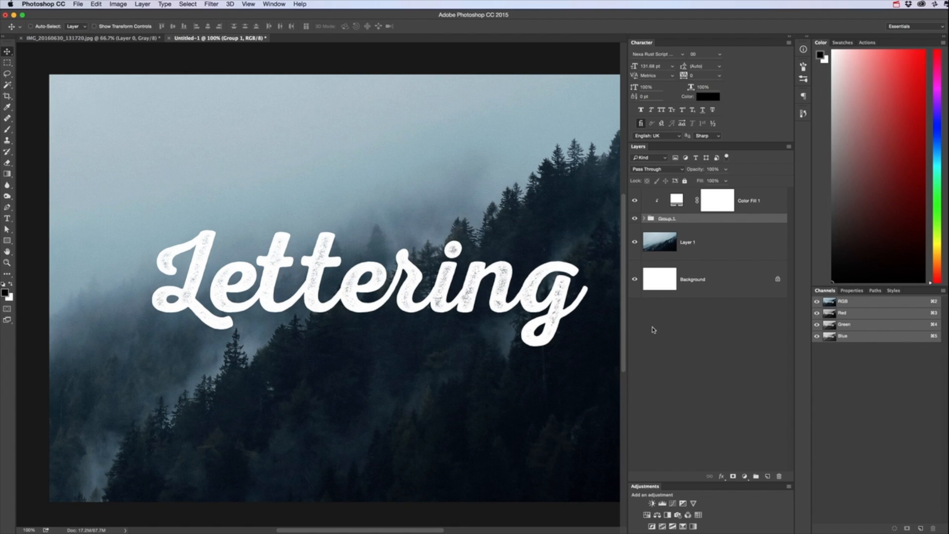